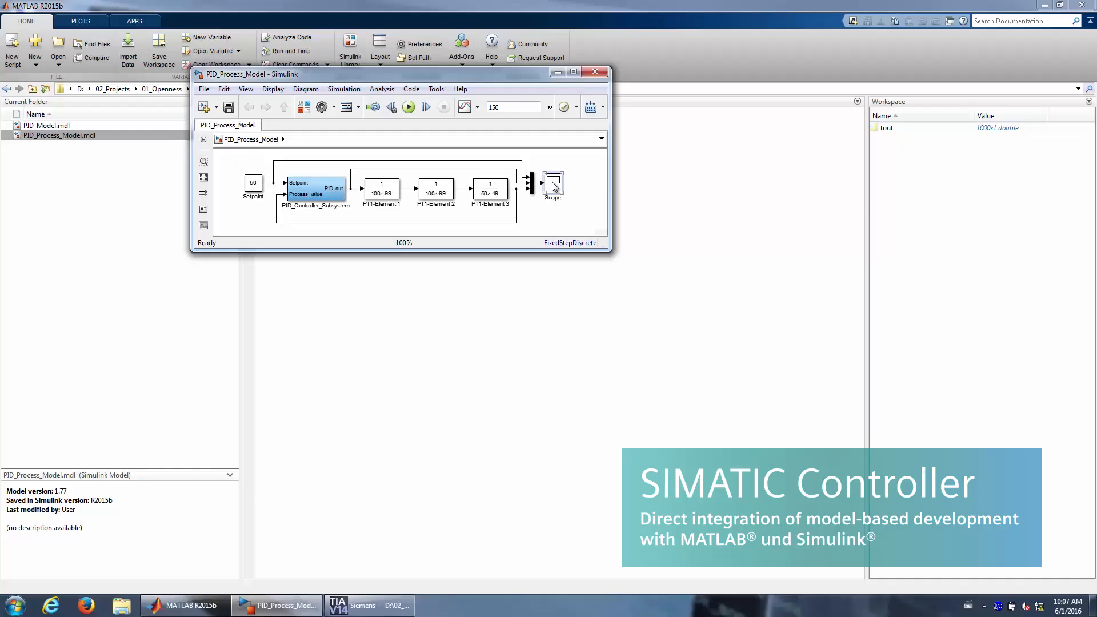
# - Bring up PID_Process_Model and go inside its PID_Controller_Subsystem
pyautogui.doubleClick(553, 183)
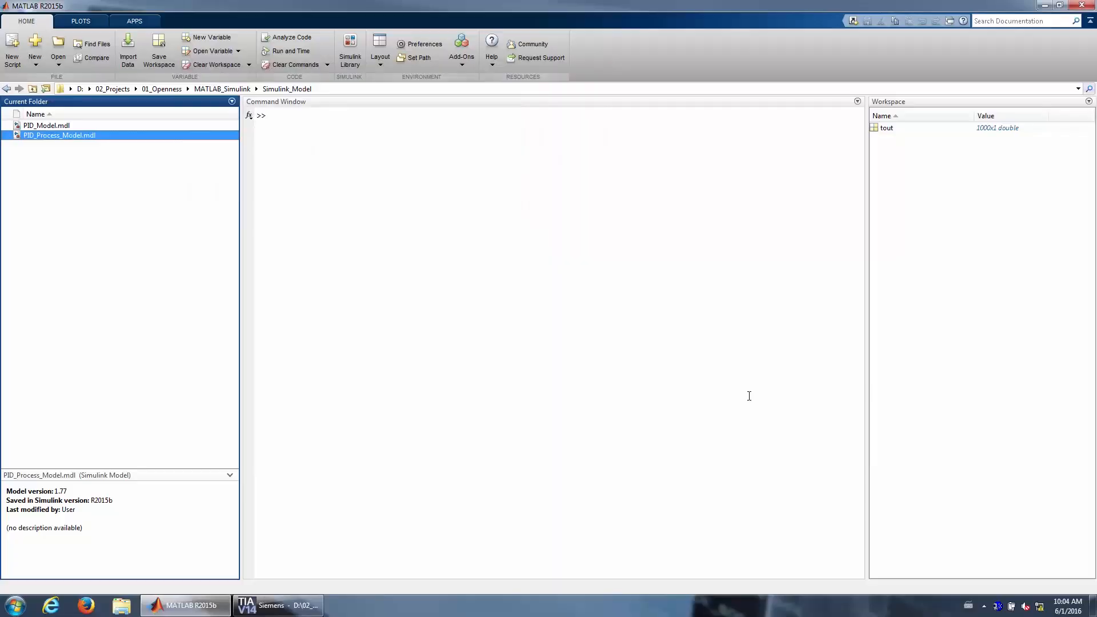
pyautogui.moveTo(508, 334)
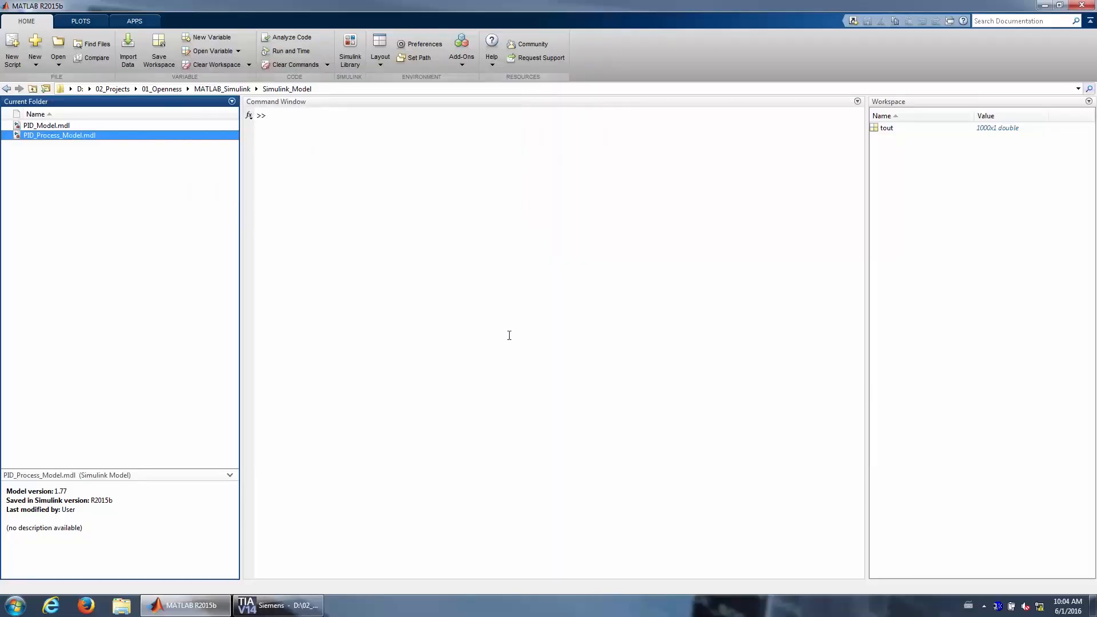
pyautogui.doubleClick(59, 135)
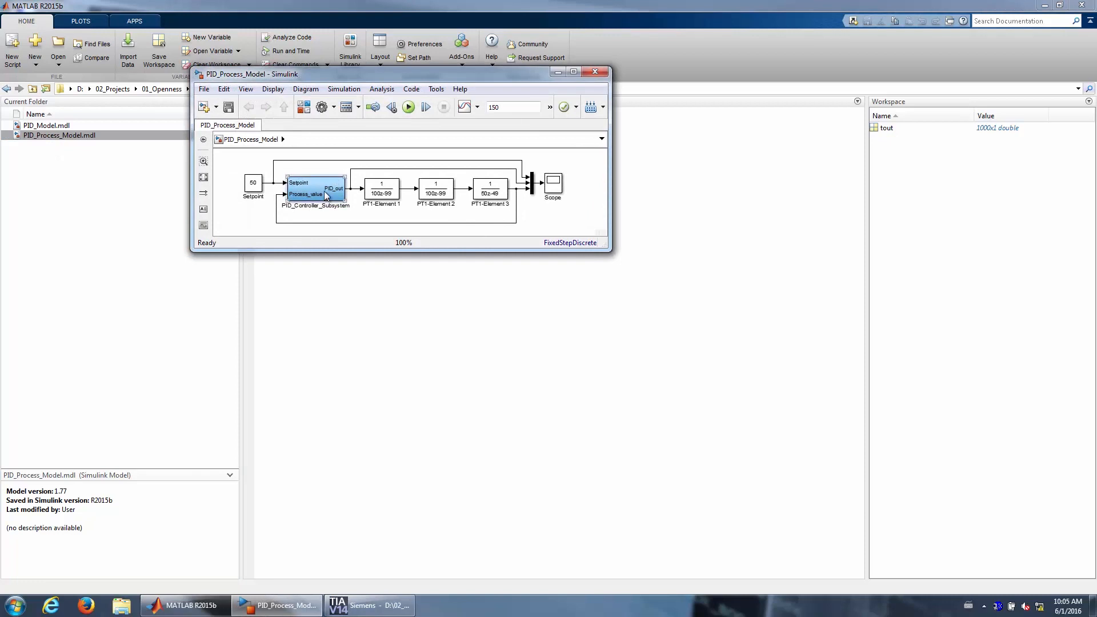
pyautogui.doubleClick(315, 188)
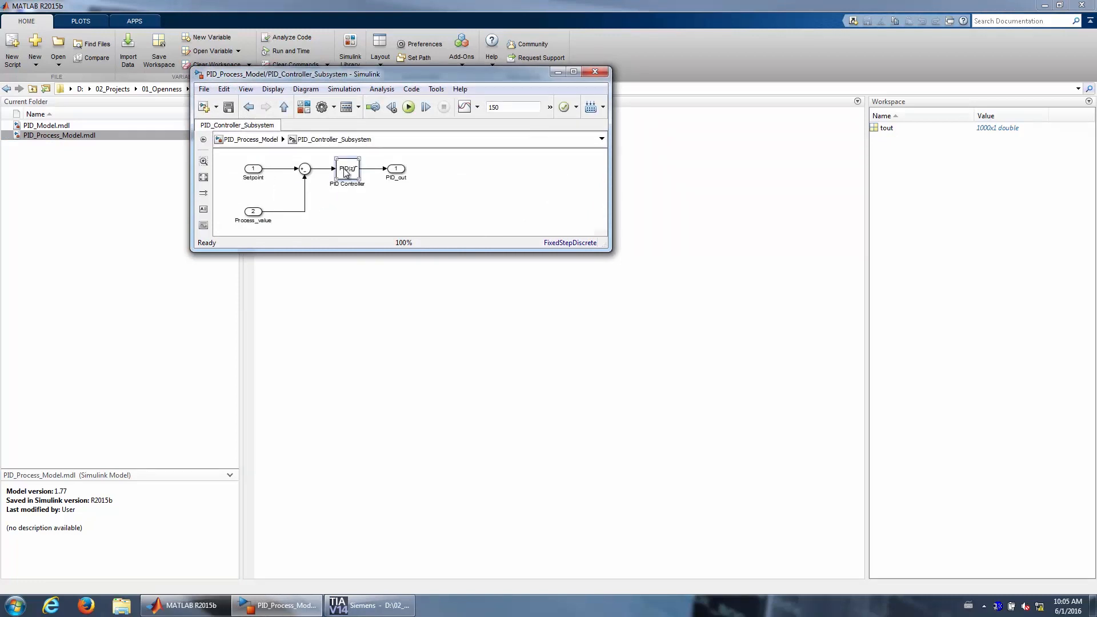
# - Inspect the PID Controller block's gains without changes and return to the top-level diagram
pyautogui.doubleClick(348, 169)
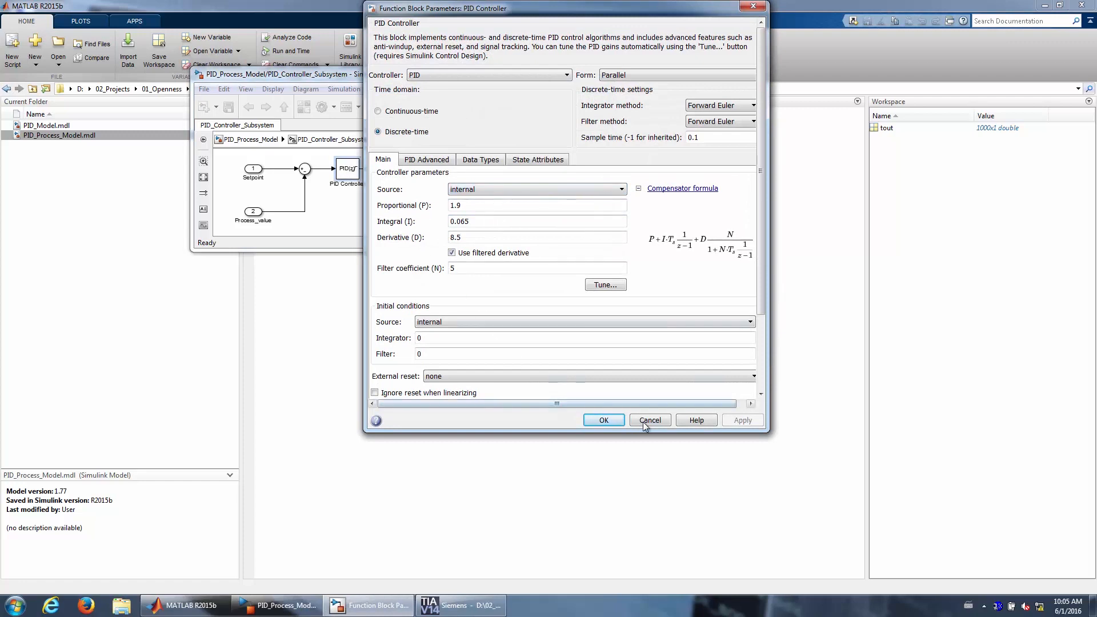
pyautogui.click(648, 419)
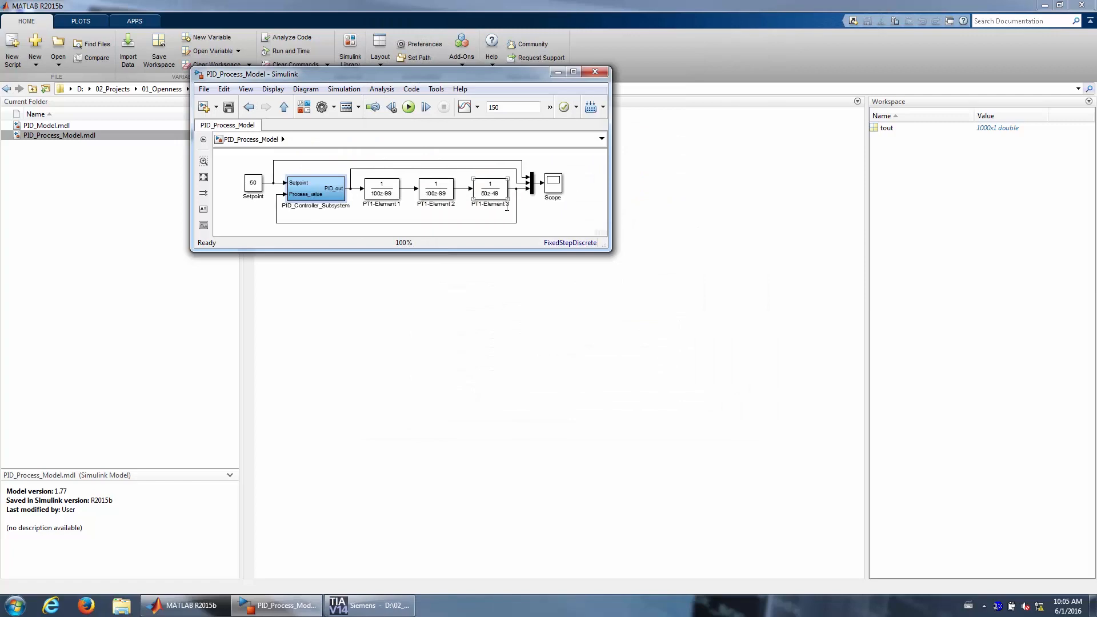
pyautogui.click(553, 182)
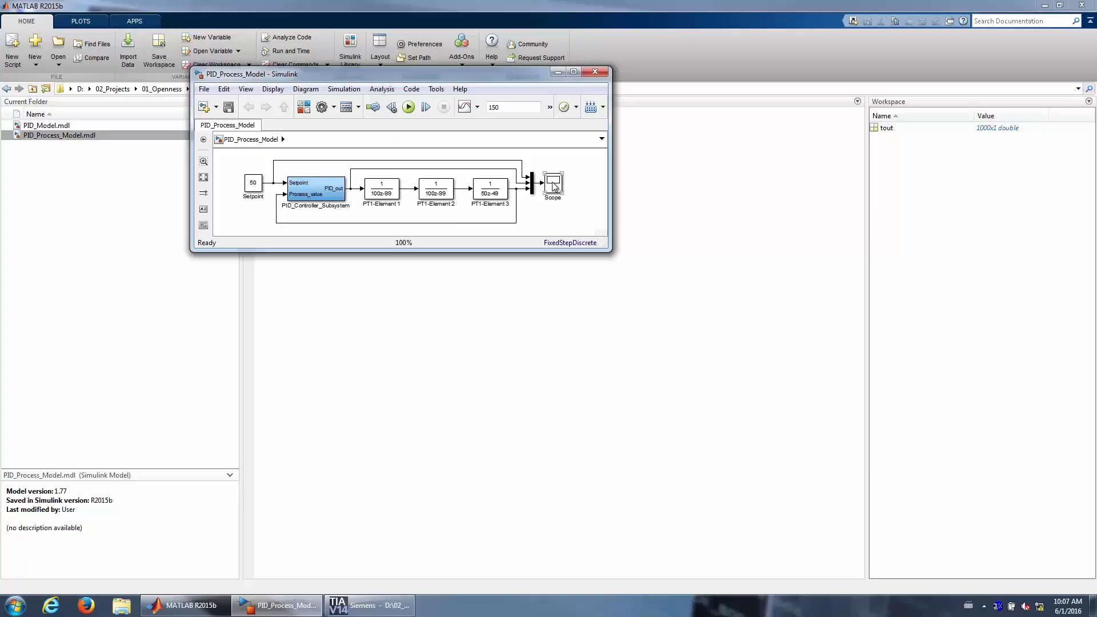
# - Run the simulation with the Scope showing the traces settling at setpoint 50, then close the model
pyautogui.doubleClick(553, 183)
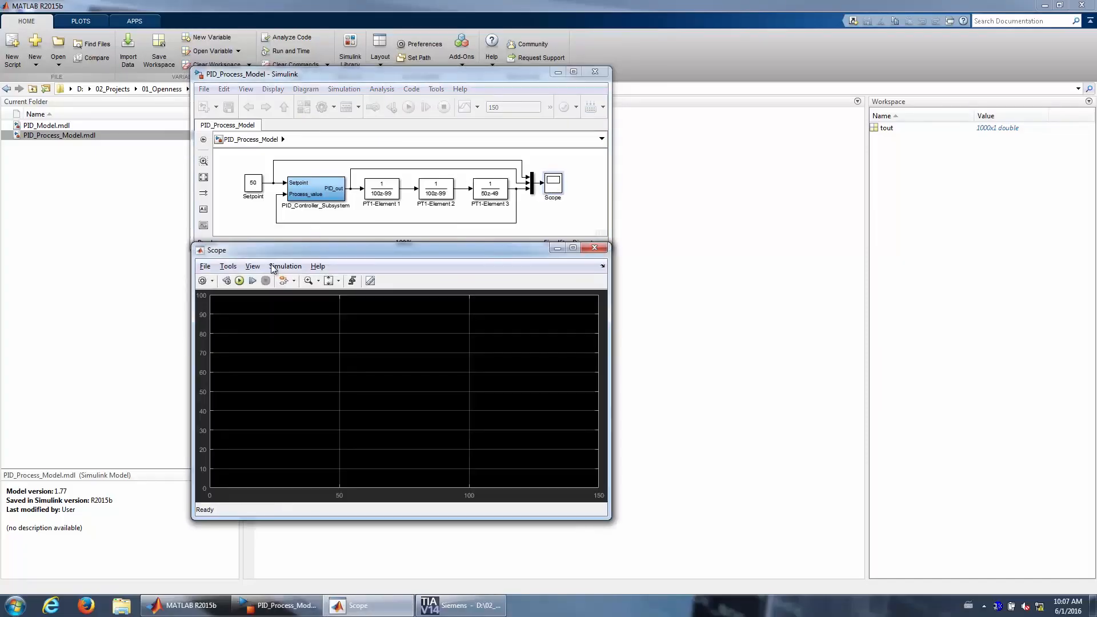
pyautogui.click(240, 281)
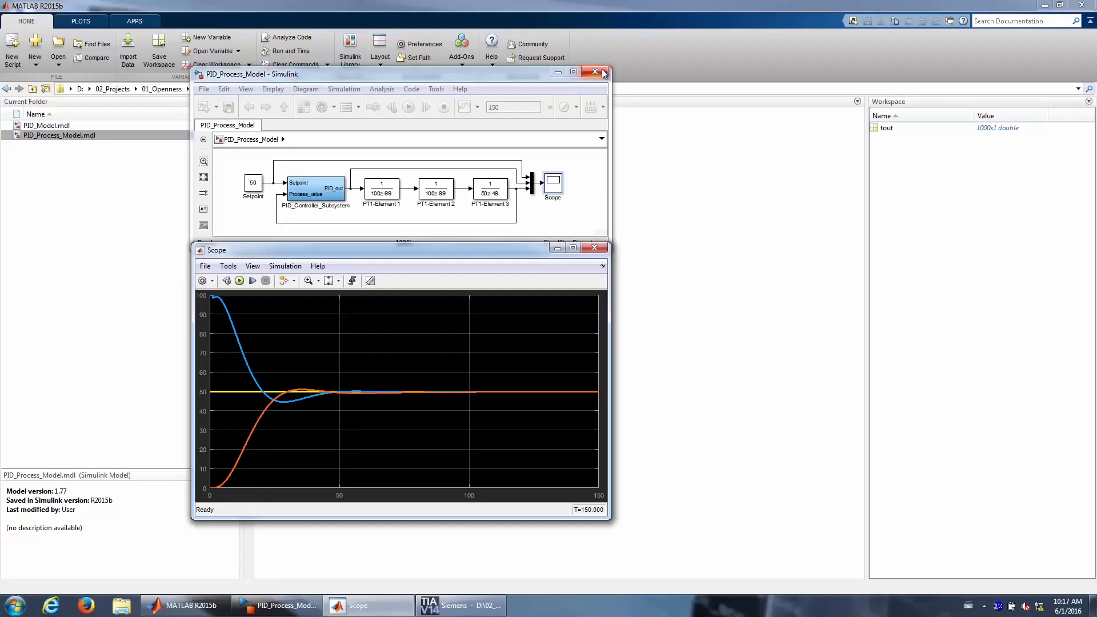
pyautogui.click(594, 72)
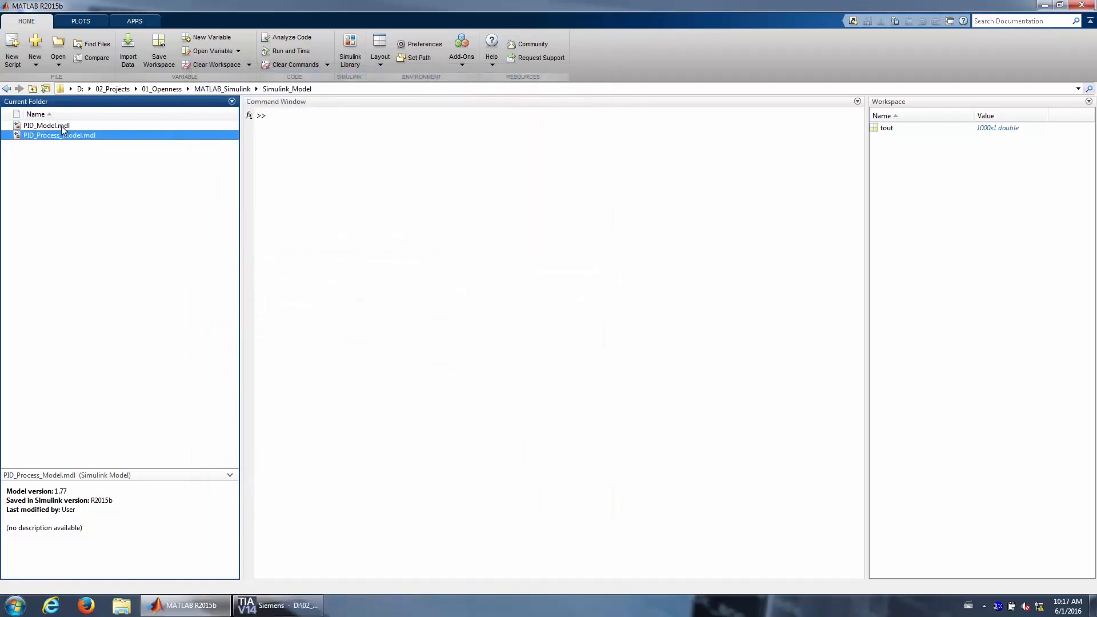
# - Bring up PID_Model.mdl with its PID Controller, Signal Conversion and Scope blocks
pyautogui.doubleClick(45, 126)
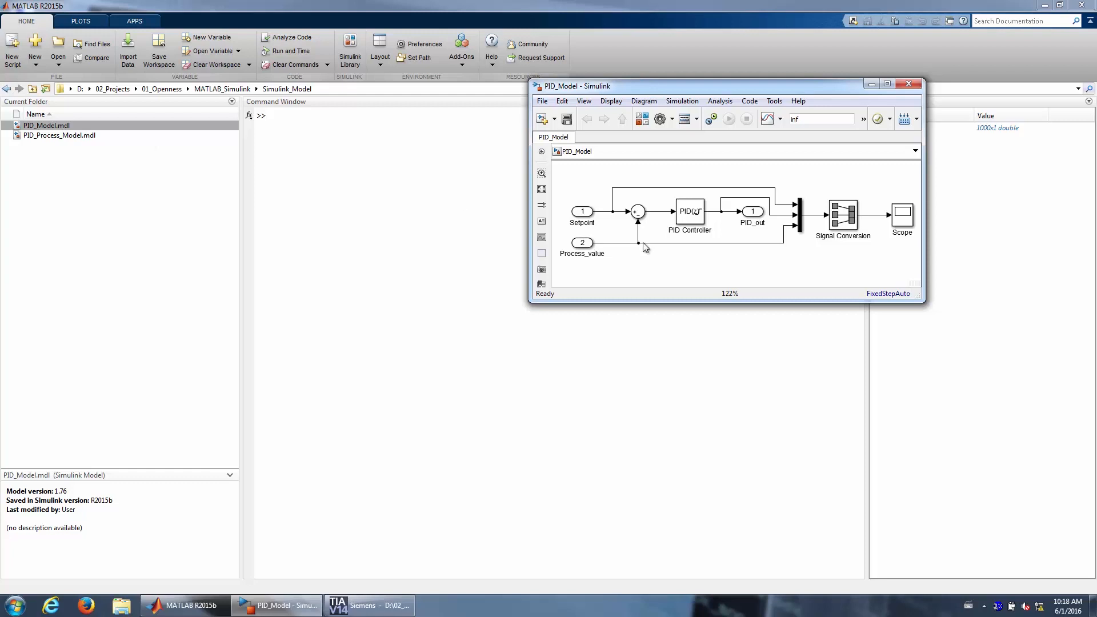
pyautogui.click(581, 211)
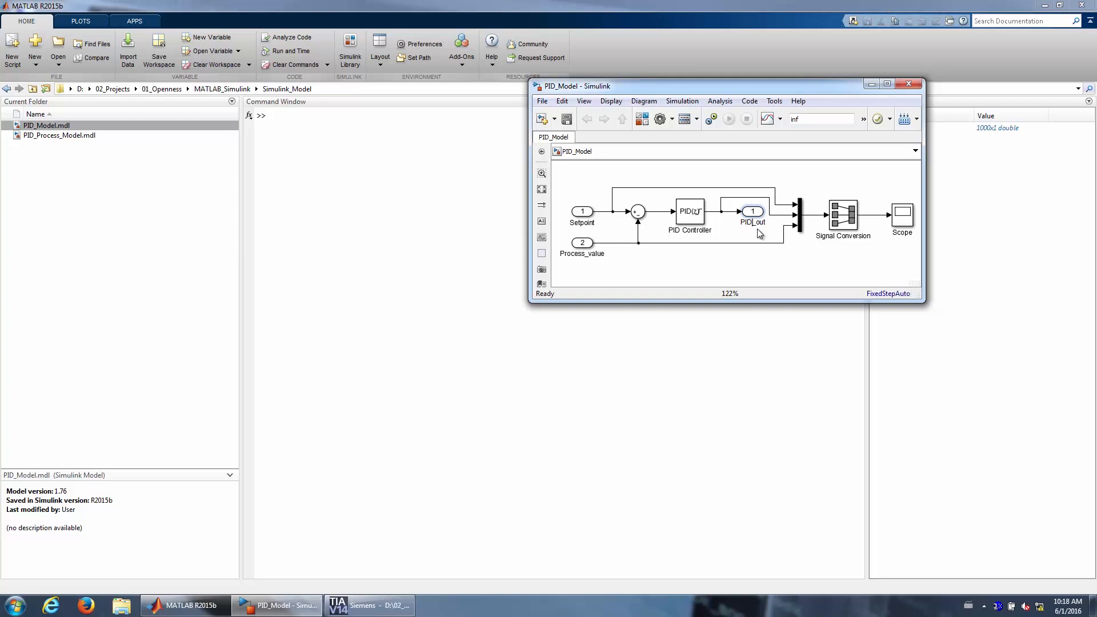
pyautogui.moveTo(605, 267)
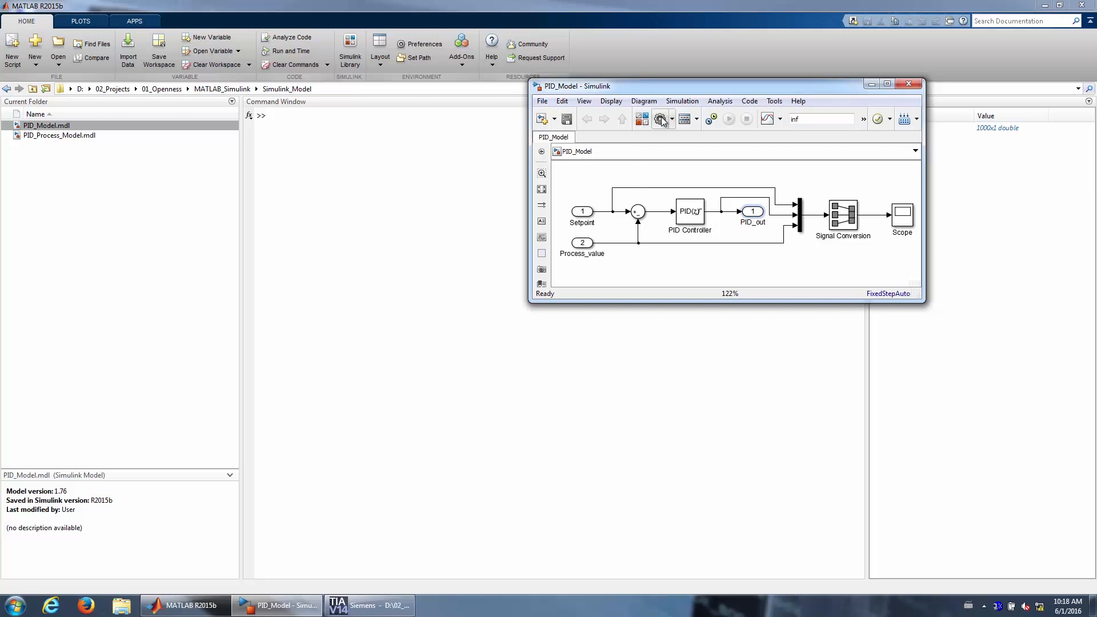
# - Choose Target_1500S_V1_0_grt.tlc as the code generation system target file
pyautogui.click(659, 118)
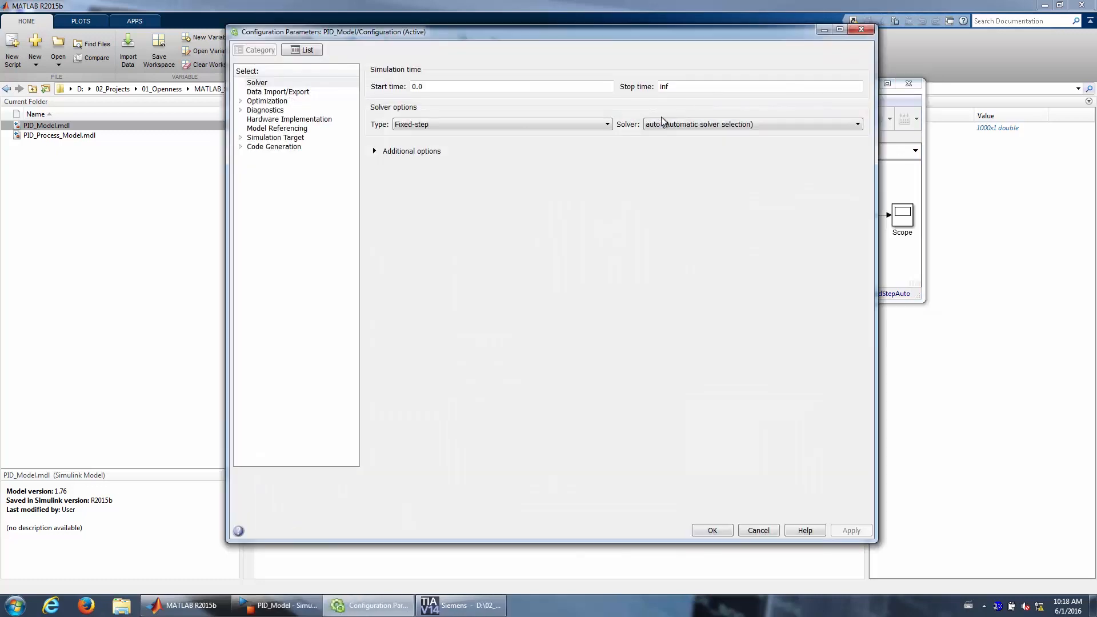
pyautogui.moveTo(637, 110)
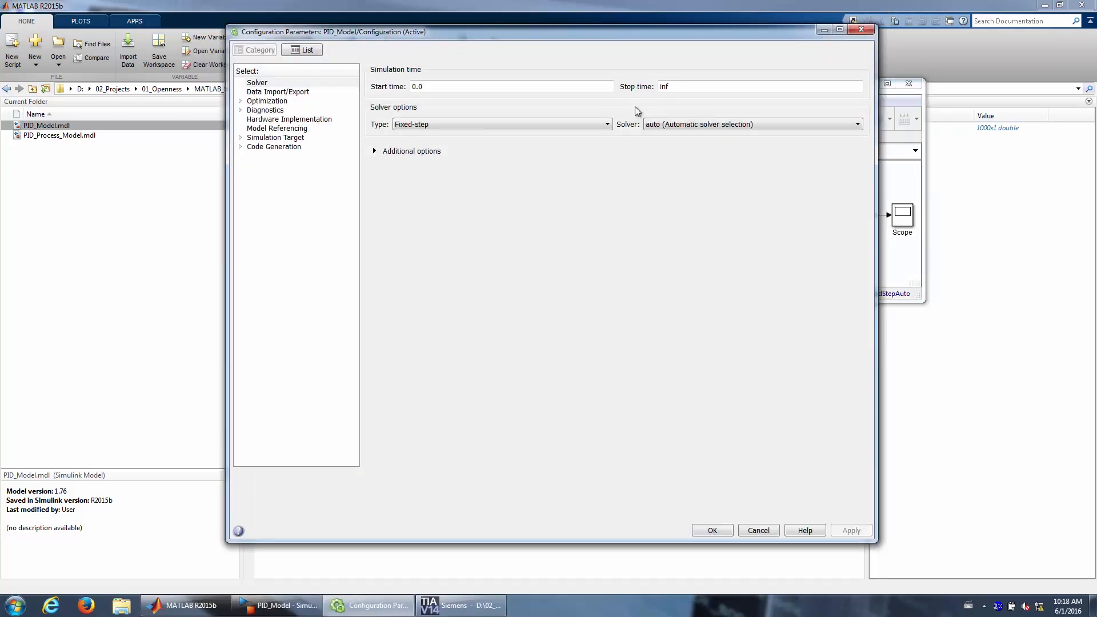
pyautogui.moveTo(273, 146)
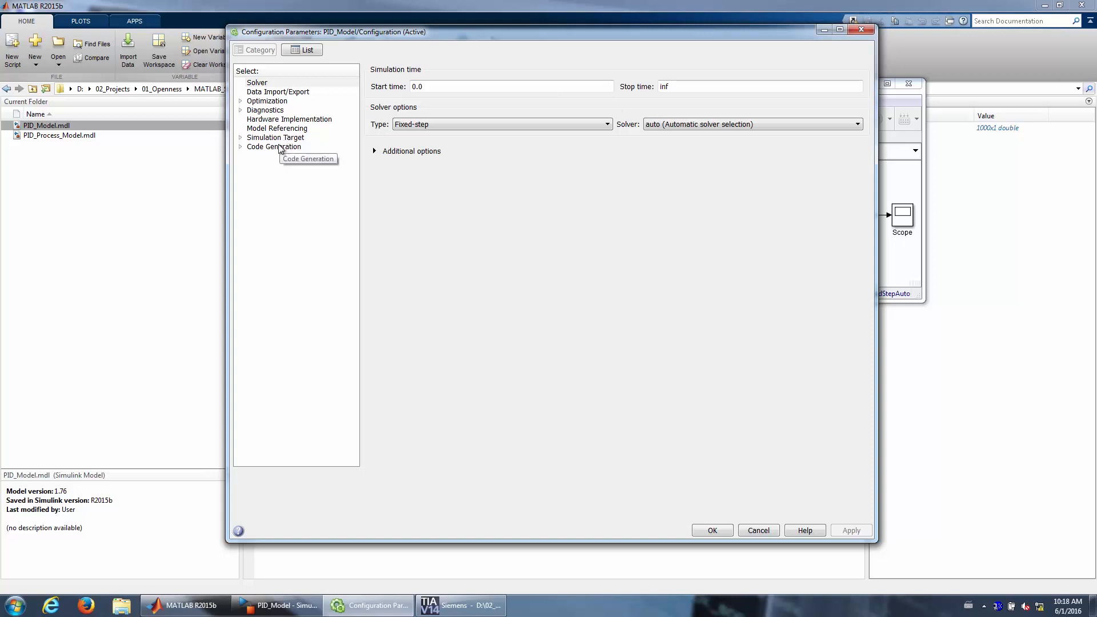
pyautogui.click(273, 146)
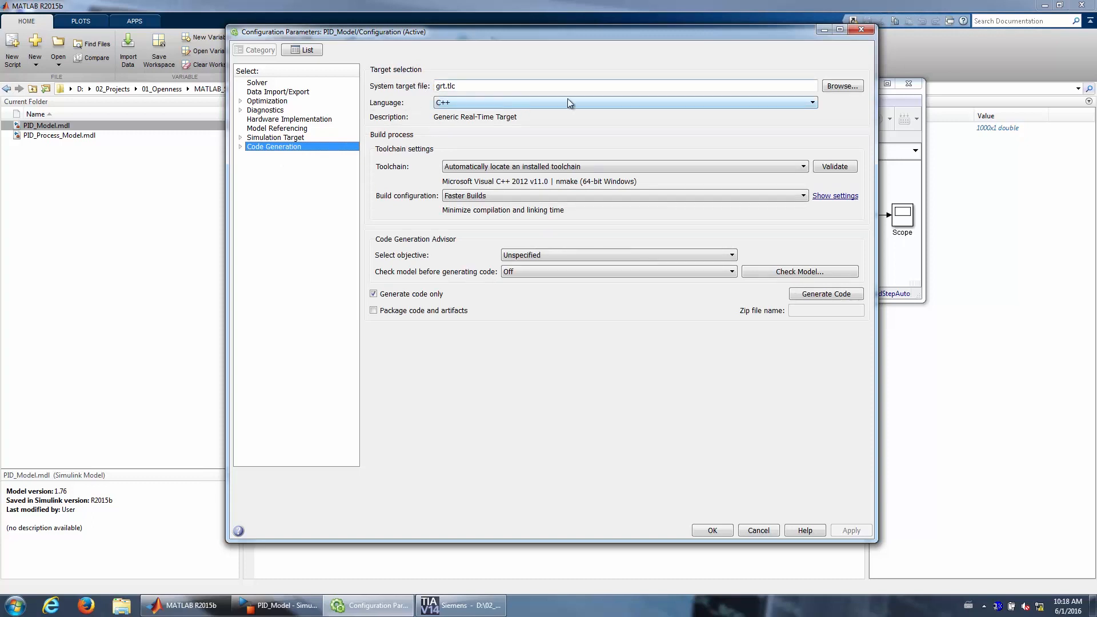
pyautogui.click(842, 86)
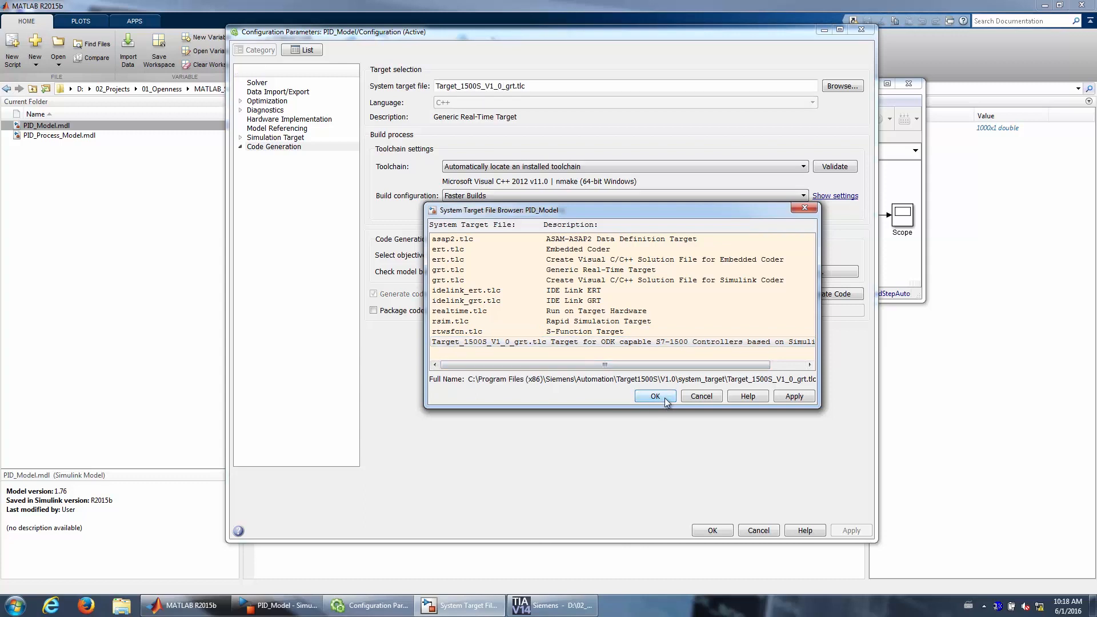
pyautogui.click(654, 396)
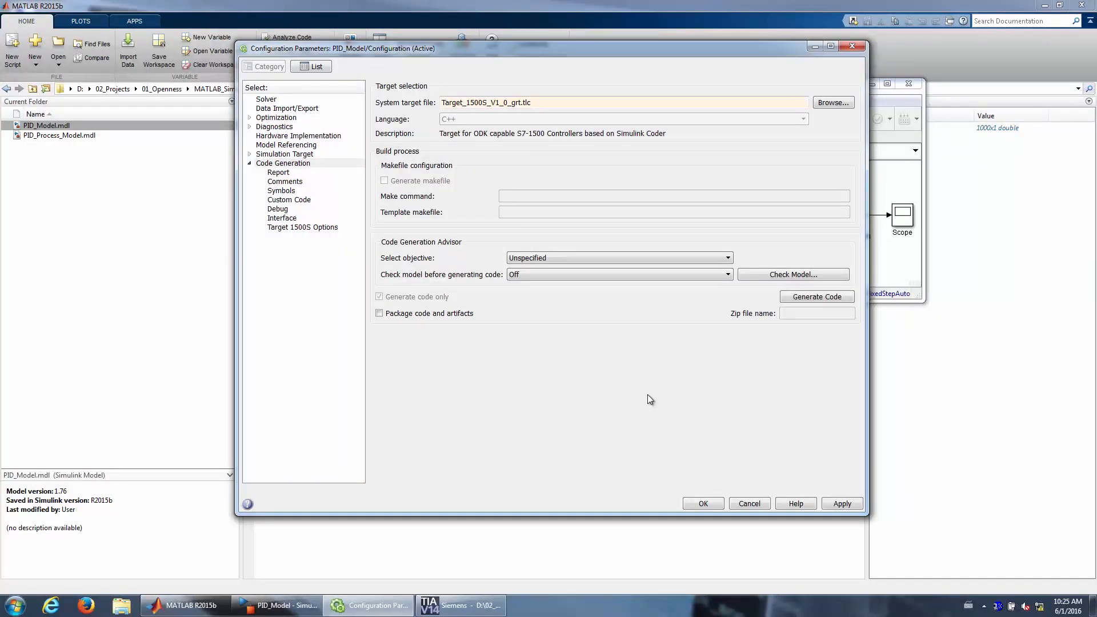
pyautogui.moveTo(631, 382)
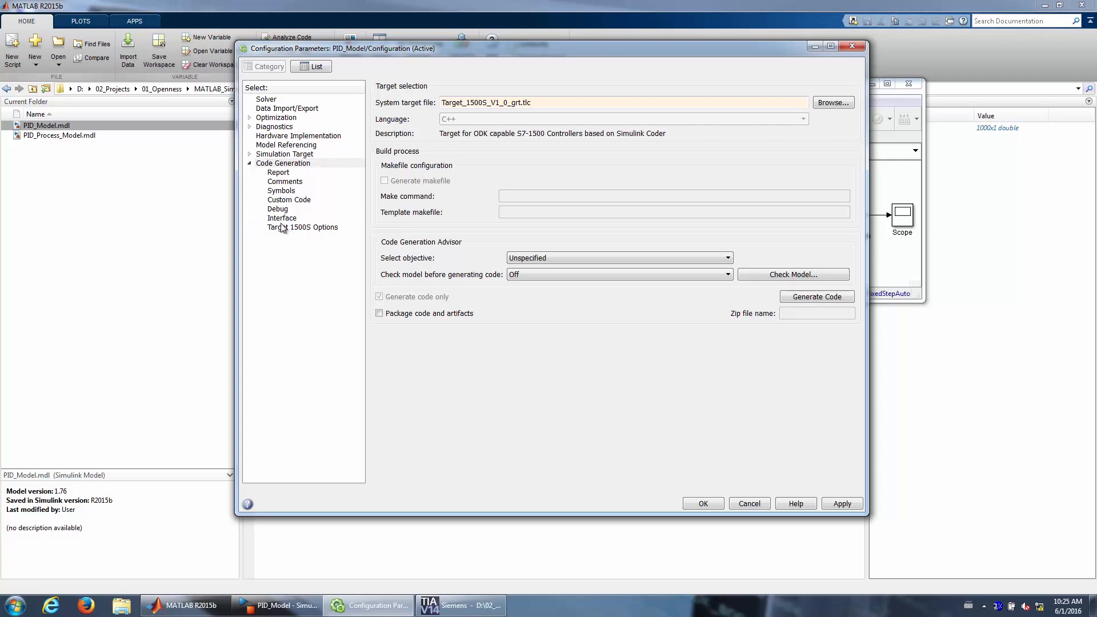
# - Set external mode with MEX argument '192.168.101.15' and review Target 1500S options (ODK V2.0)
pyautogui.click(281, 217)
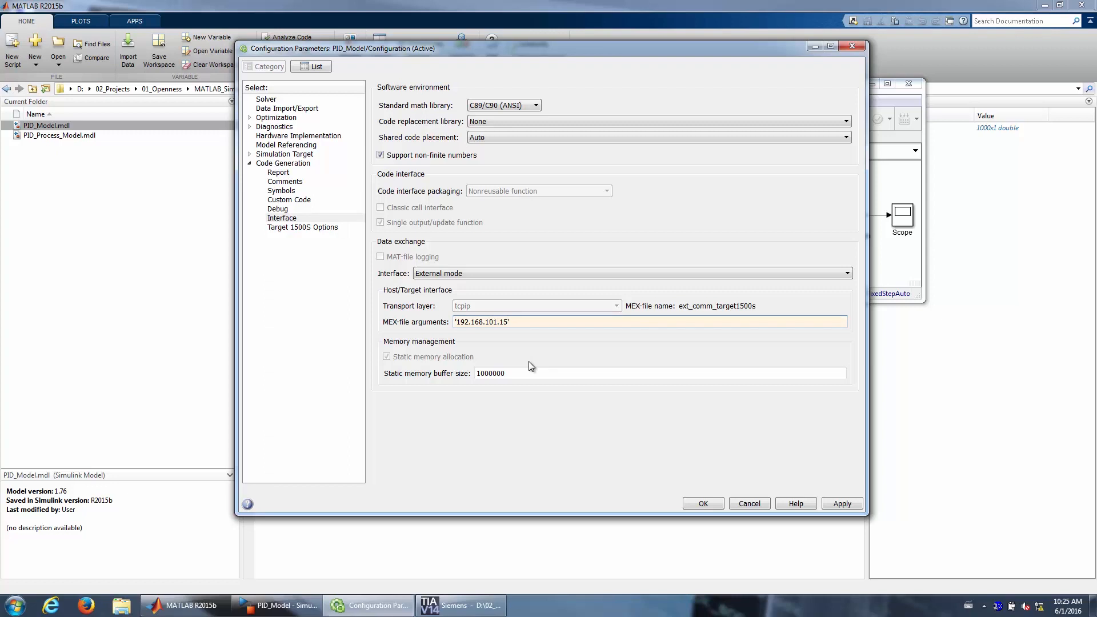
pyautogui.moveTo(278, 235)
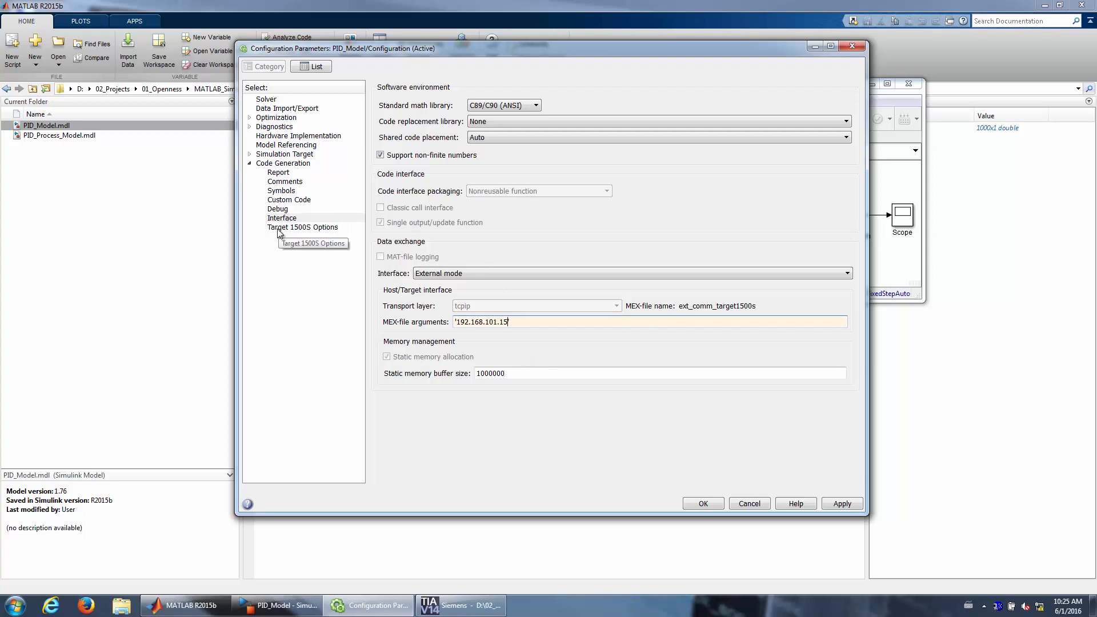
pyautogui.click(302, 226)
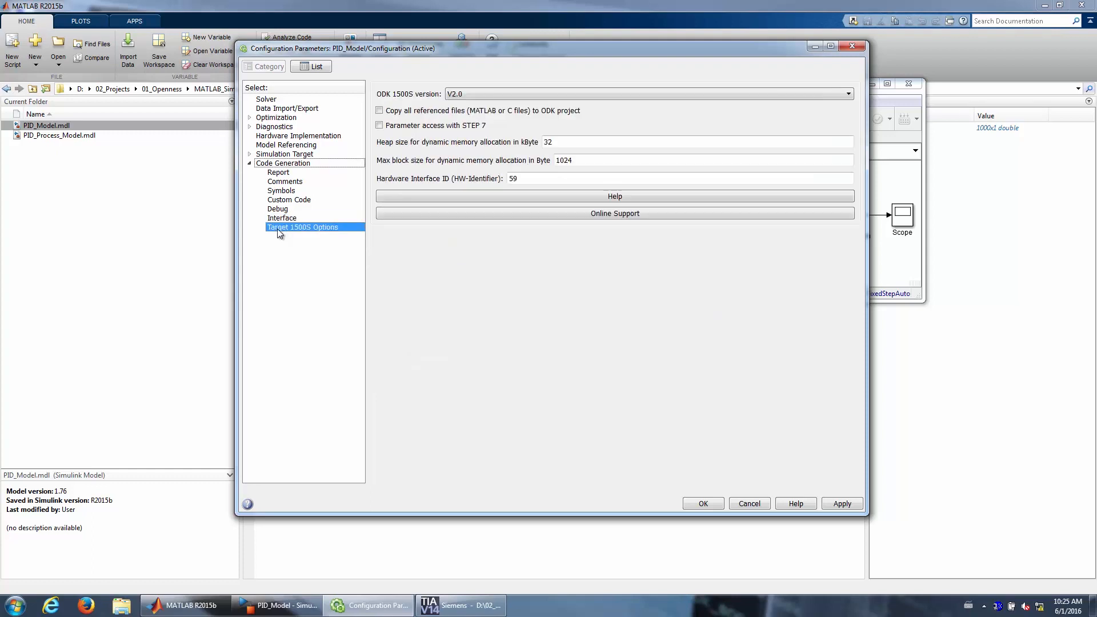
pyautogui.moveTo(266, 246)
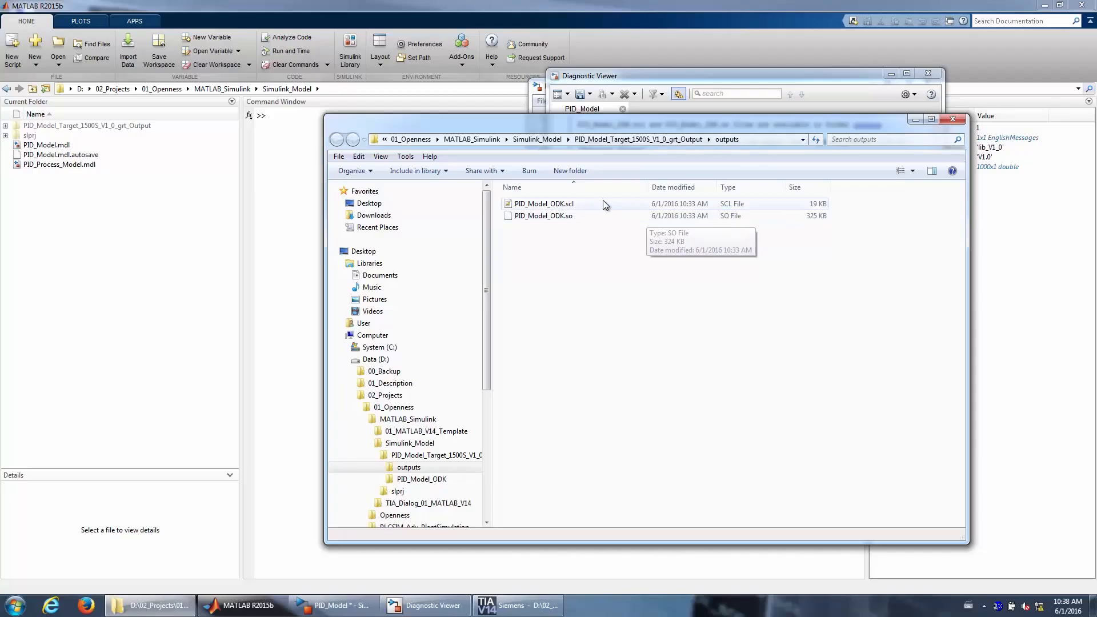
pyautogui.click(543, 204)
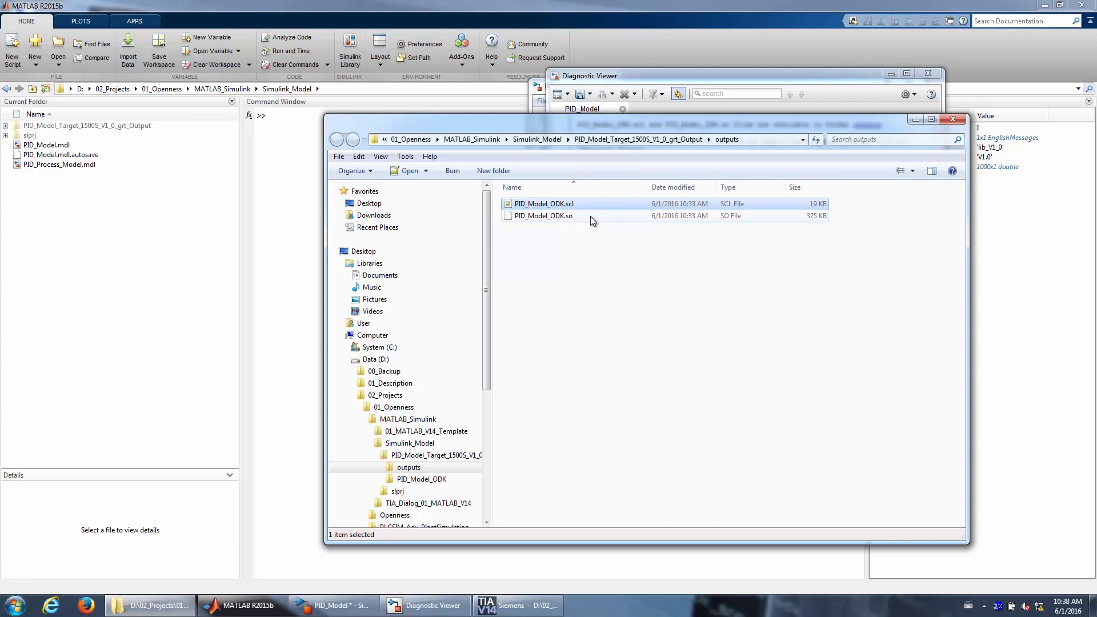
pyautogui.click(542, 216)
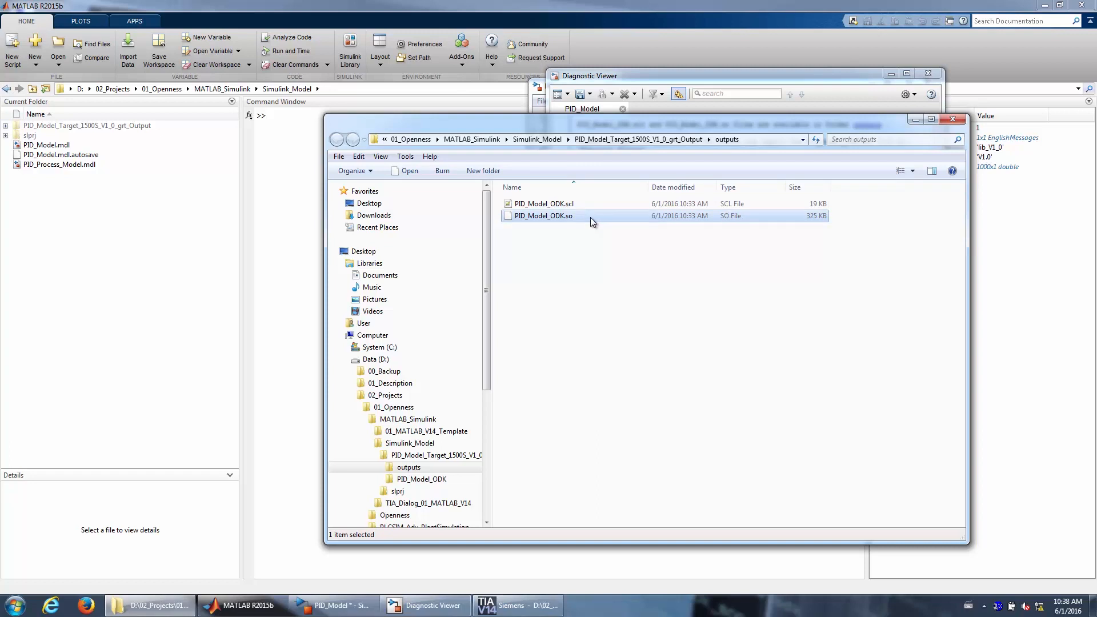
pyautogui.moveTo(589, 214)
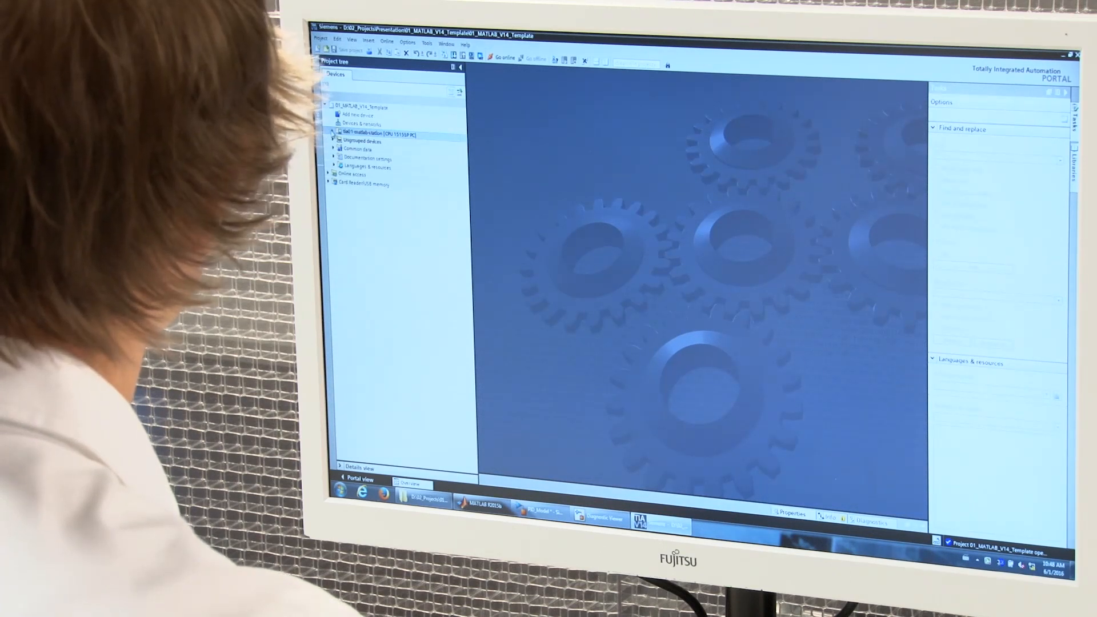
# - Show tia01-matlab-plc [CPU 1505SP] in the station's Device view
pyautogui.click(334, 133)
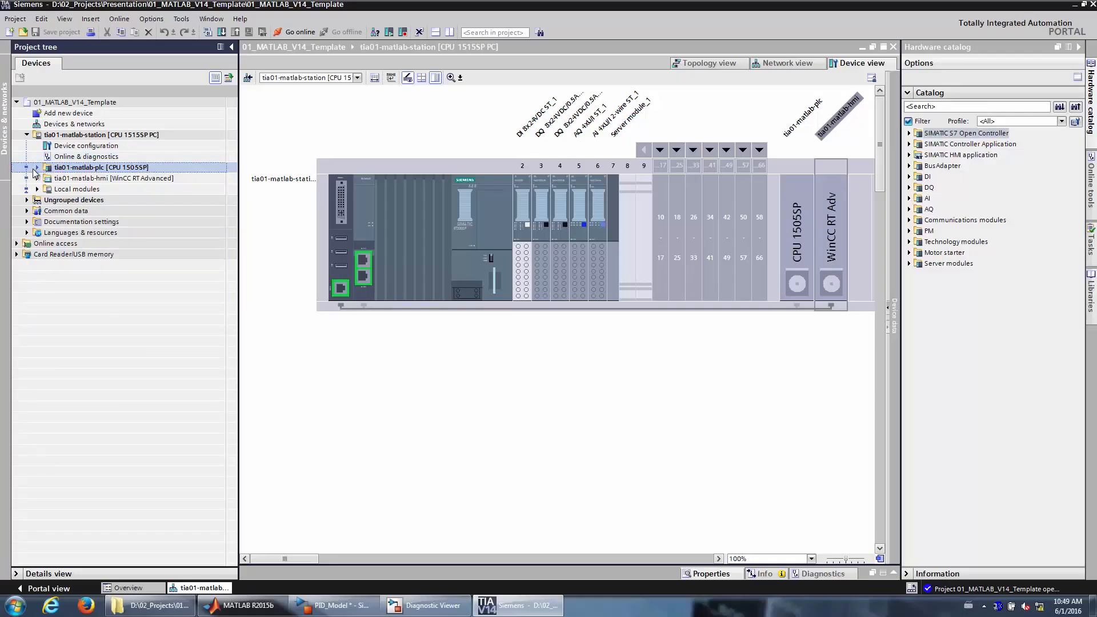
# - Add PID_Model_ODK.scl under the PLC's External source files
pyautogui.click(36, 167)
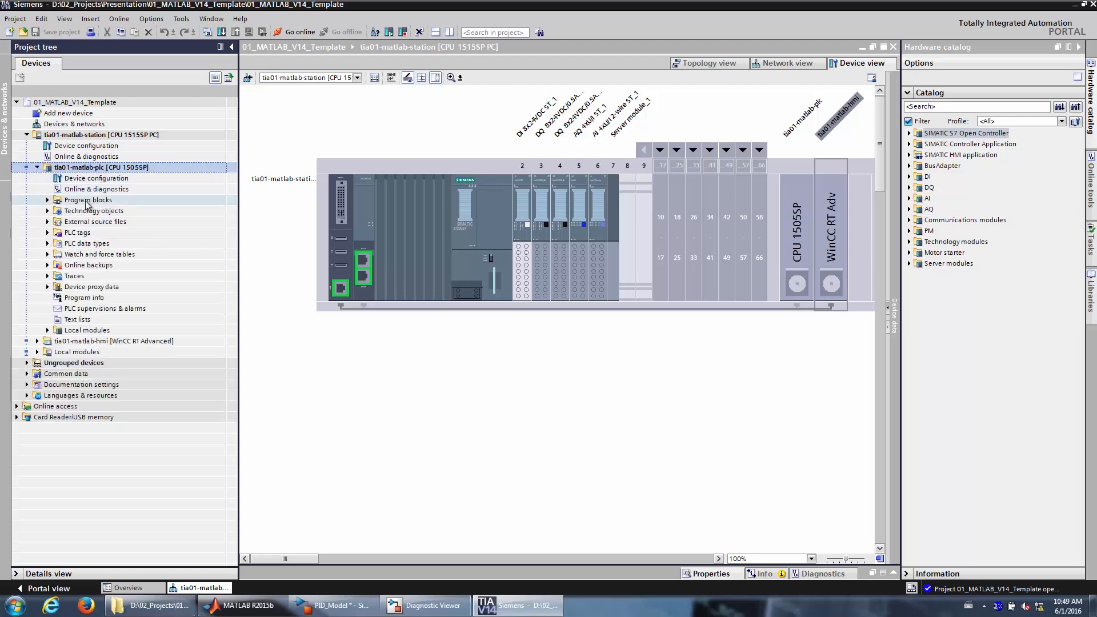
pyautogui.click(95, 222)
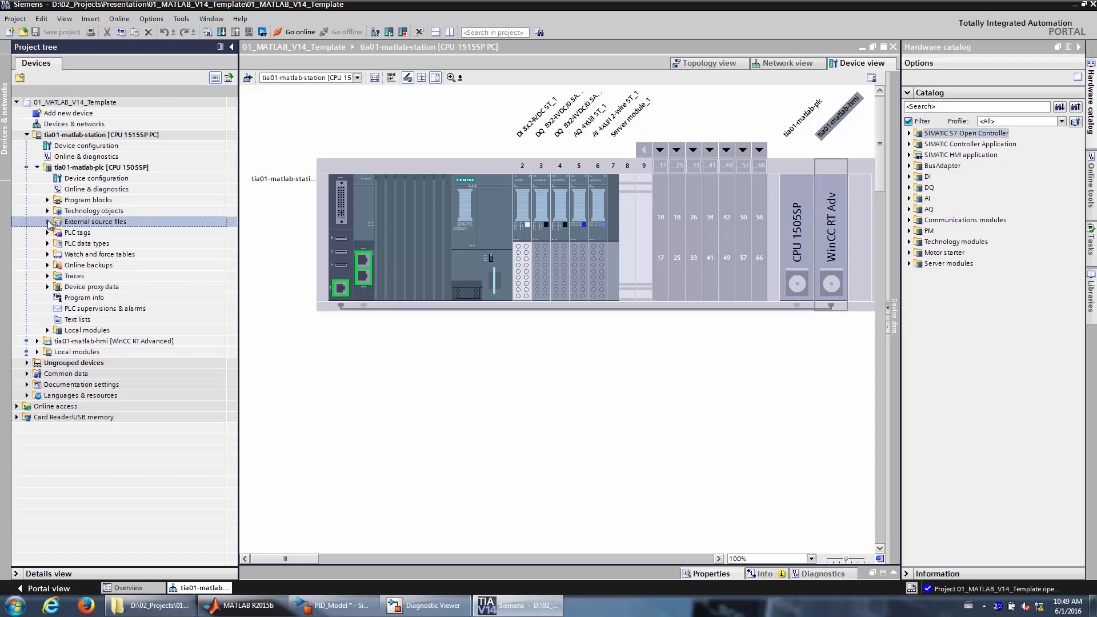
pyautogui.click(95, 222)
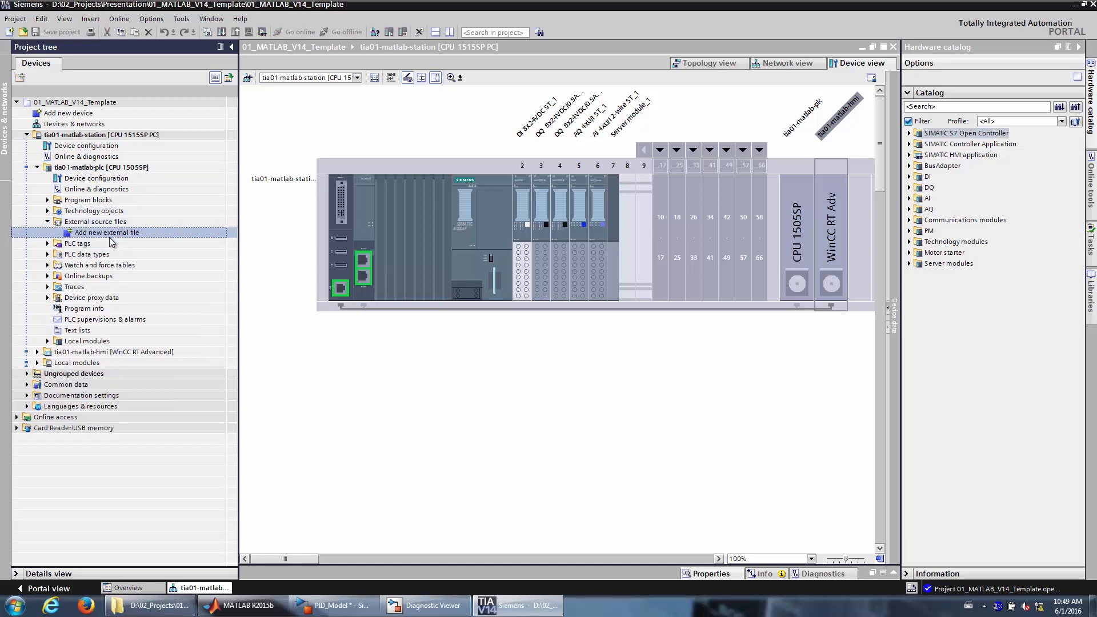
pyautogui.doubleClick(107, 232)
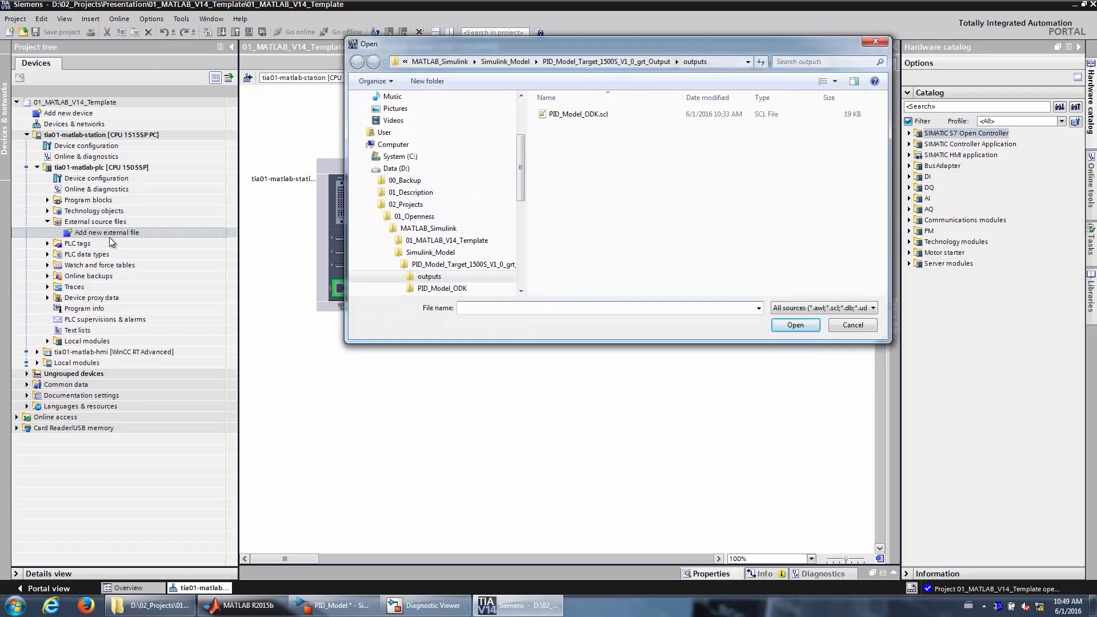
pyautogui.click(795, 324)
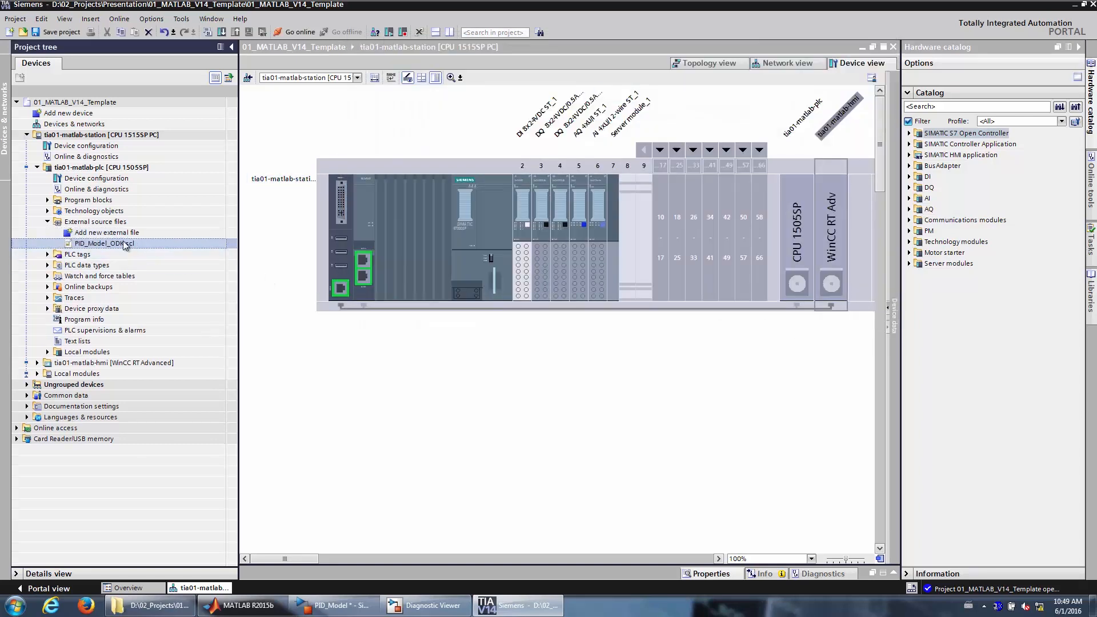
# - Generate blocks from PID_Model_ODK.scl and reveal them in Program blocks > MATLAB/Simulink
pyautogui.rightClick(104, 242)
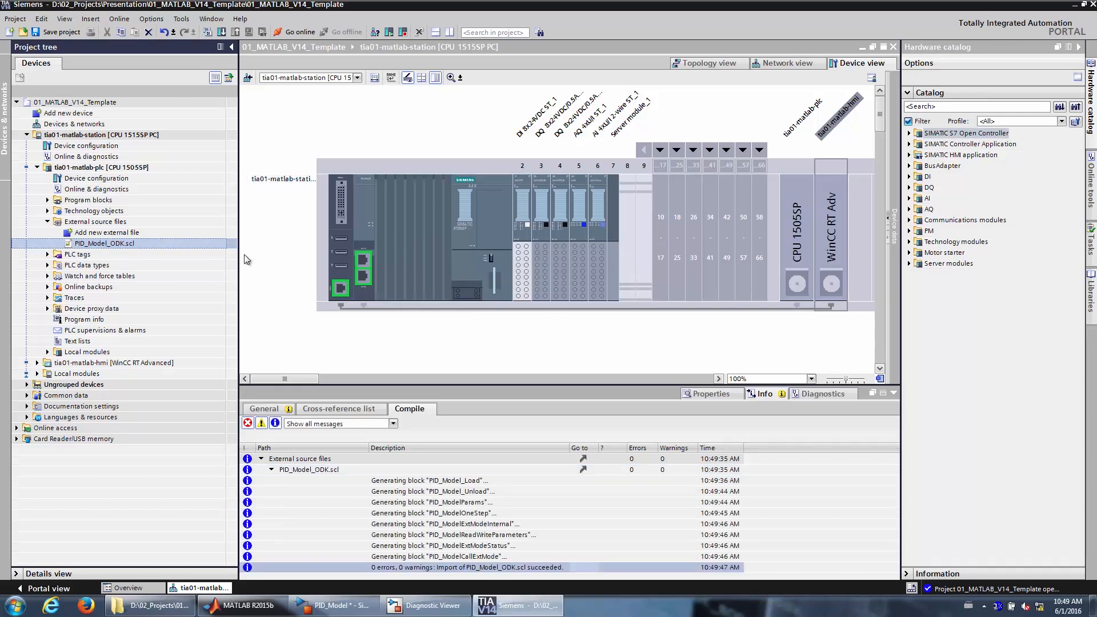
pyautogui.click(88, 200)
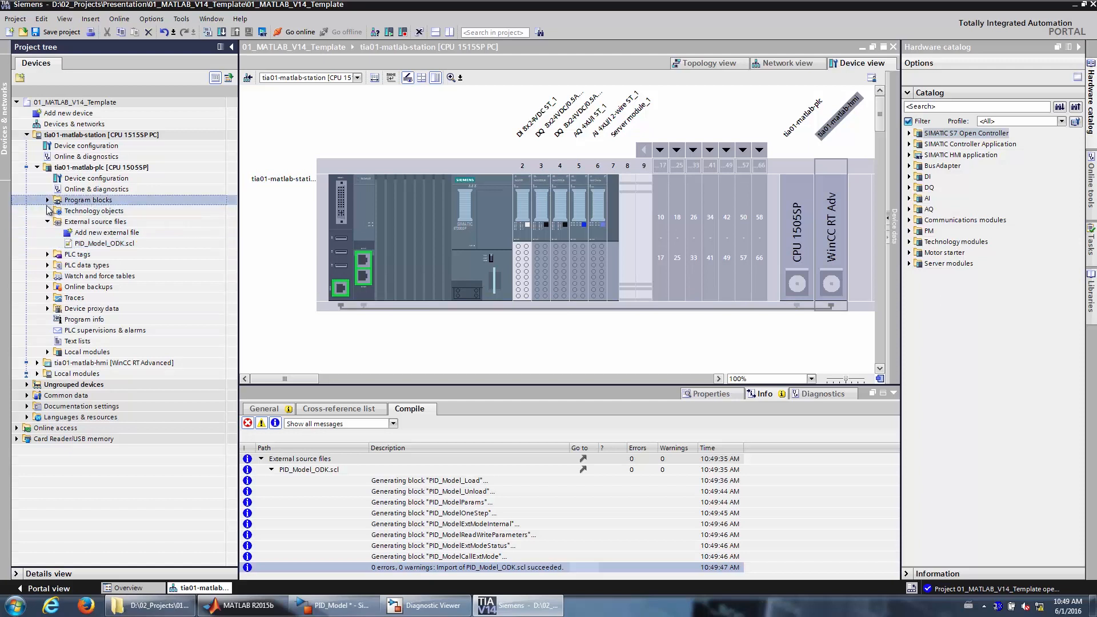
pyautogui.click(48, 200)
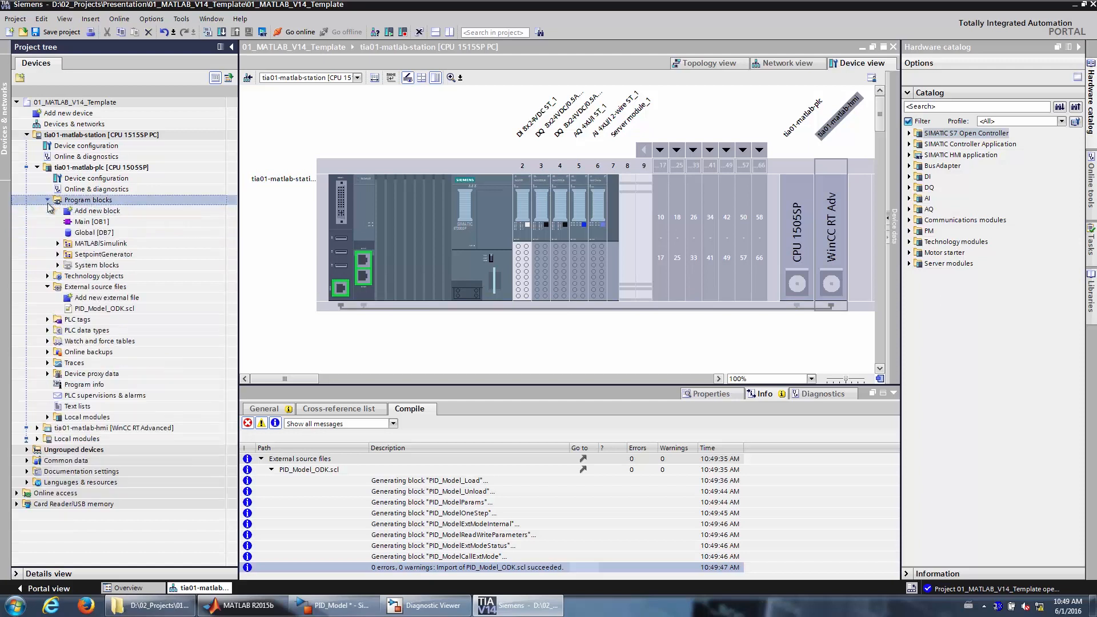
pyautogui.click(101, 243)
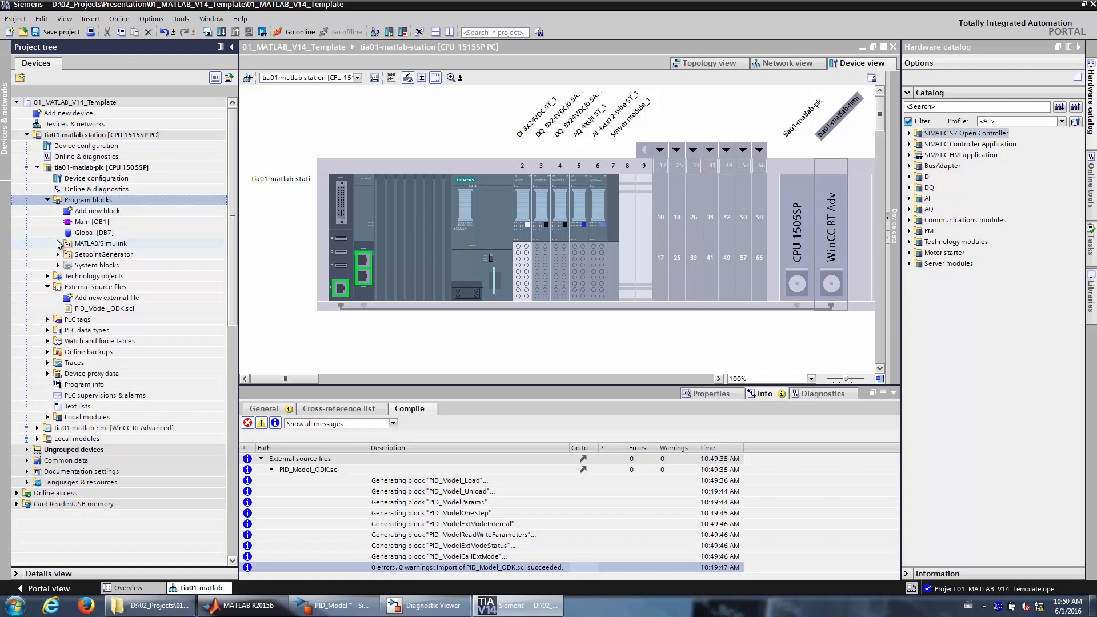
pyautogui.click(58, 243)
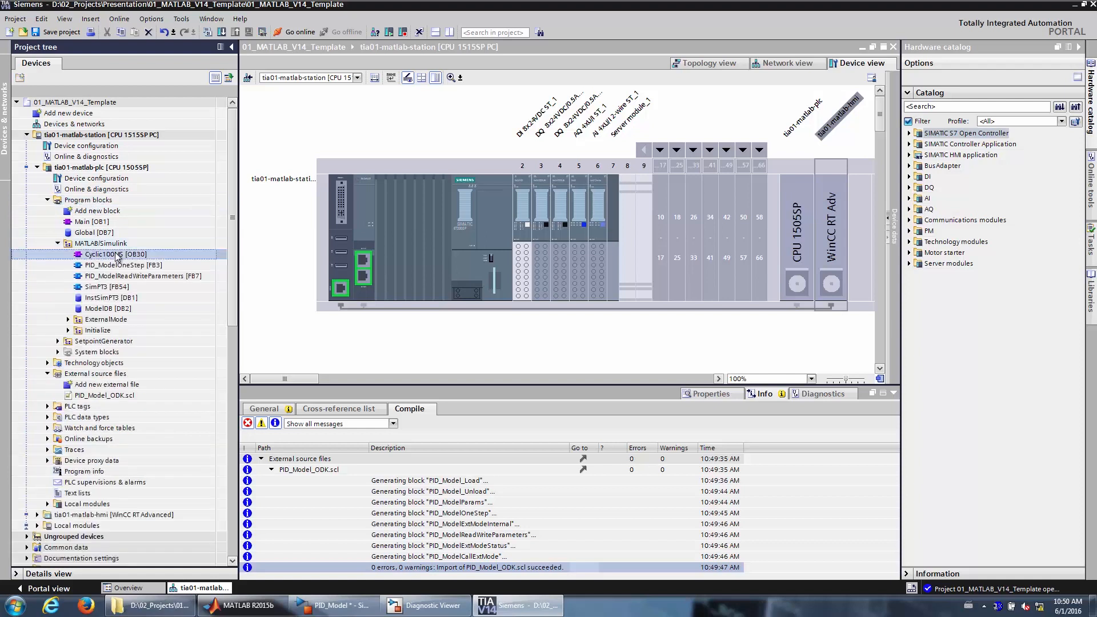
pyautogui.moveTo(105, 253)
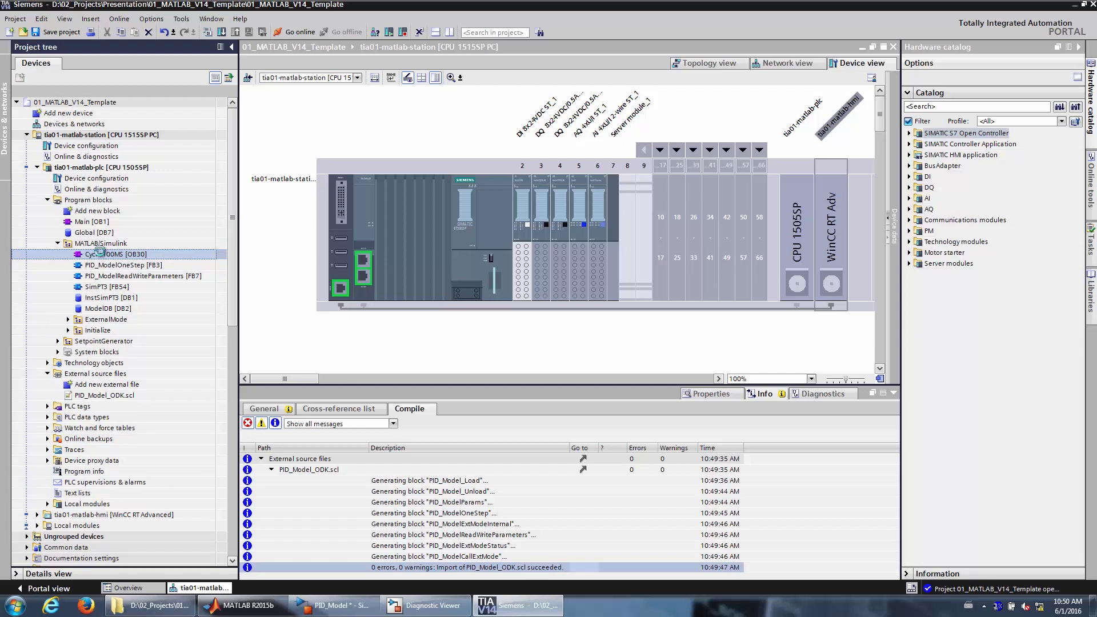
# - Place PID_ModelOneStep with its instance DB in Cyclic100MS Network 2 and show ModelDB's tags alongside
pyautogui.doubleClick(117, 254)
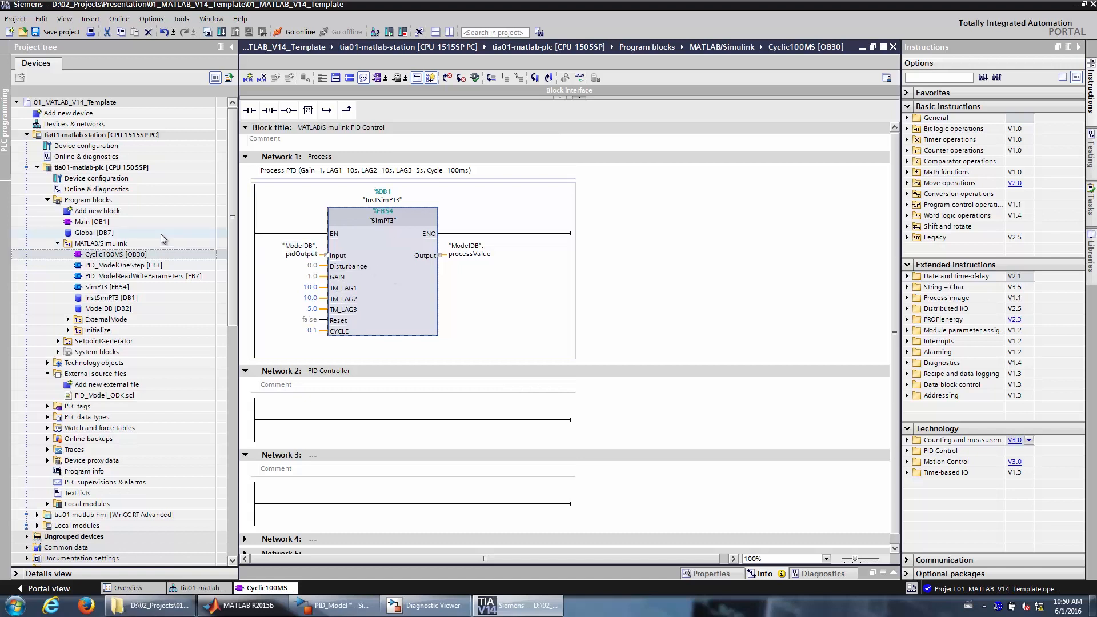
pyautogui.click(125, 265)
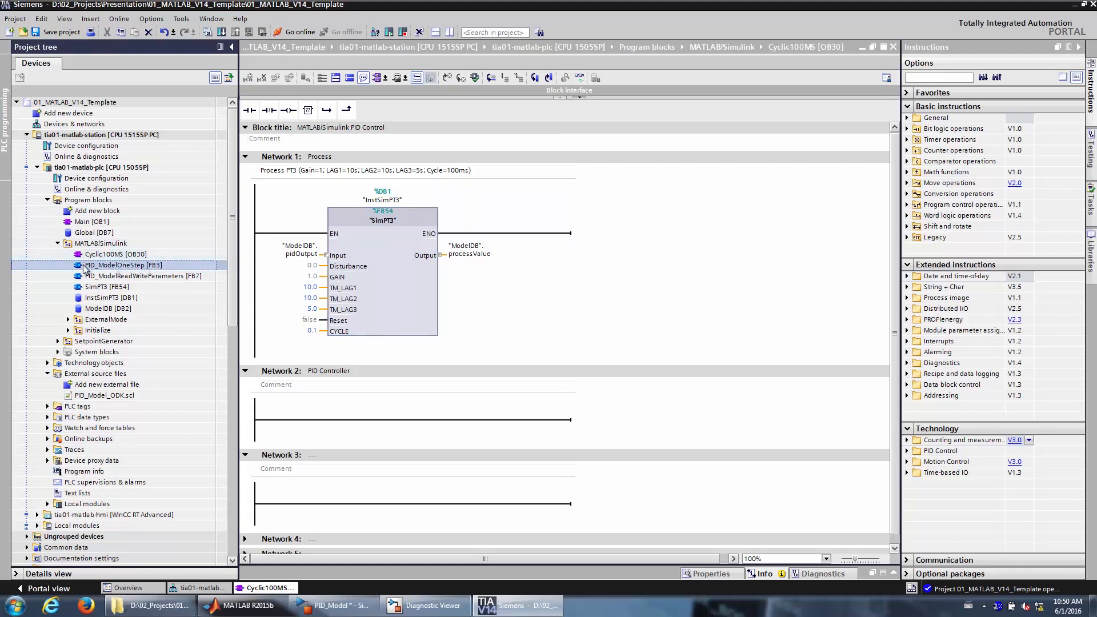
pyautogui.moveTo(119, 271)
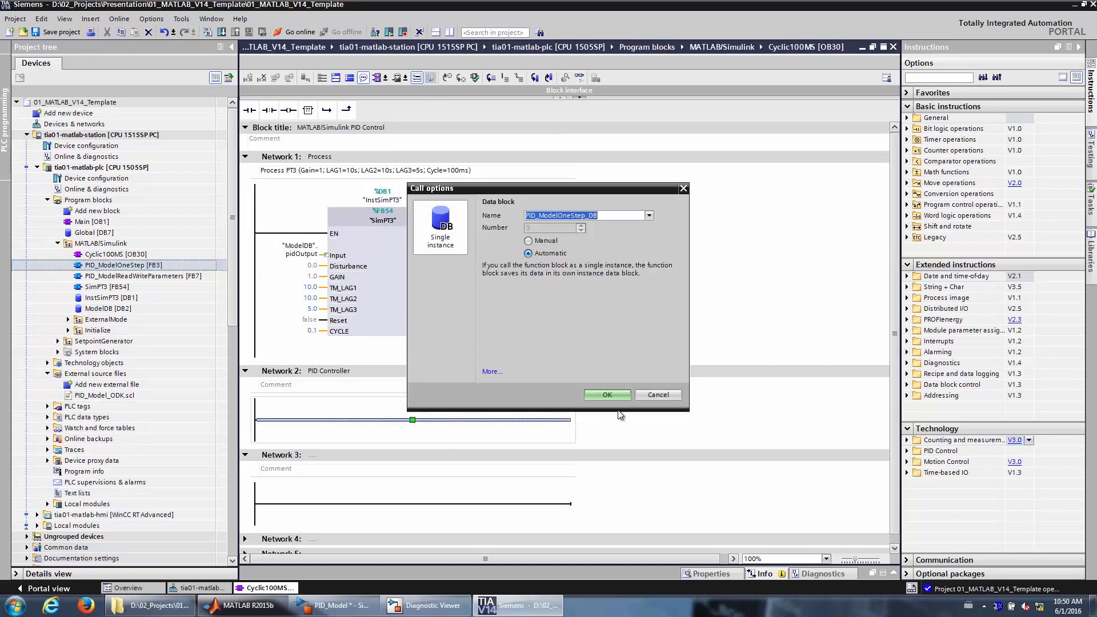
pyautogui.click(605, 394)
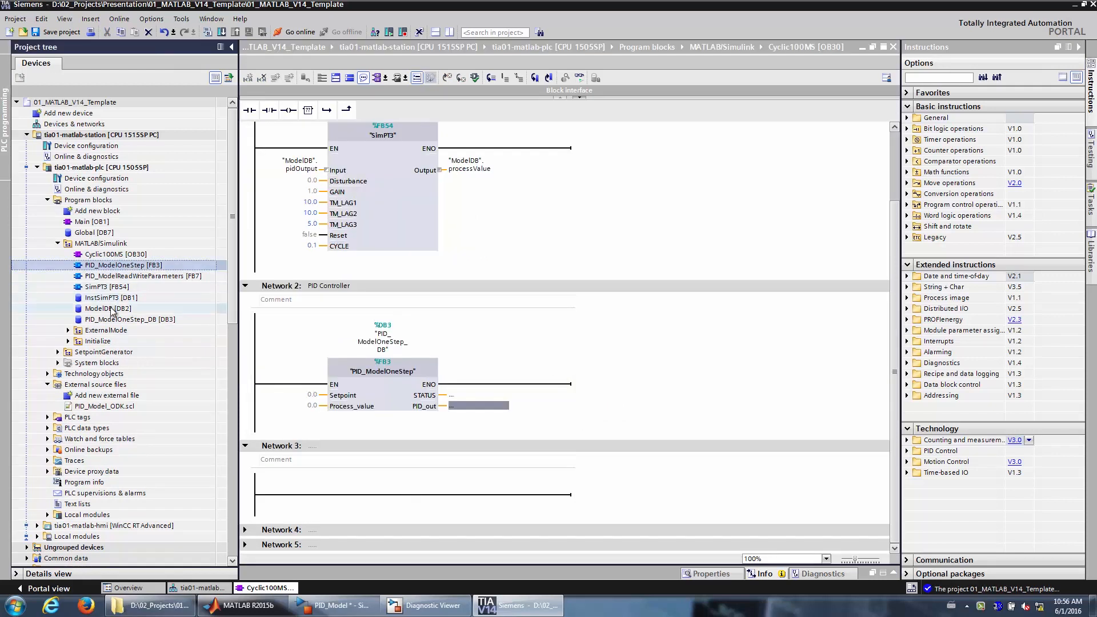
pyautogui.doubleClick(106, 308)
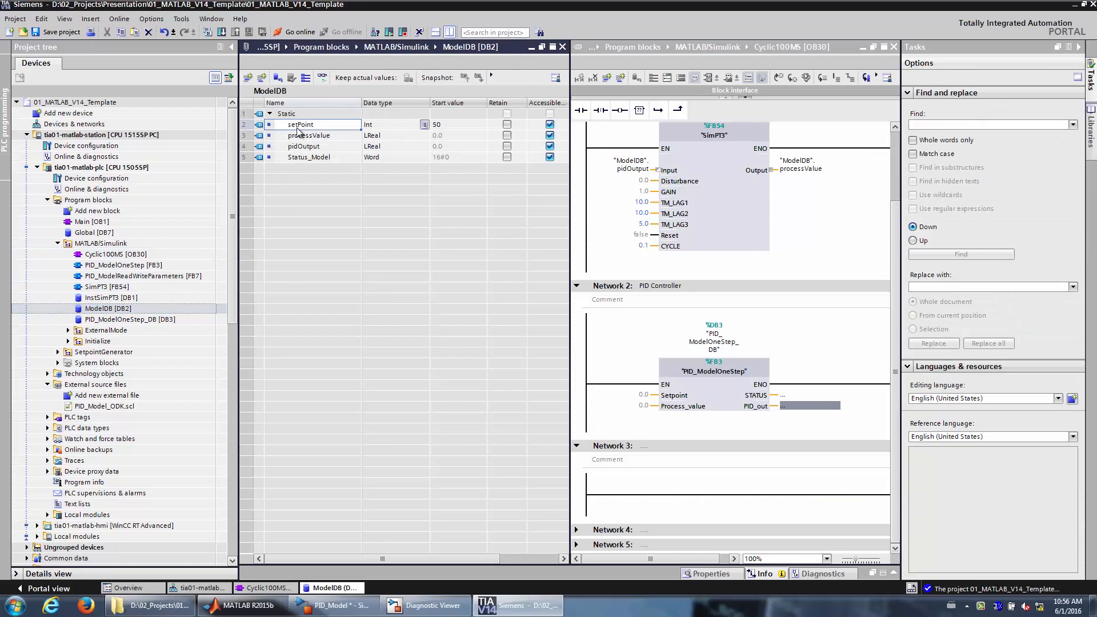
pyautogui.moveTo(296, 130)
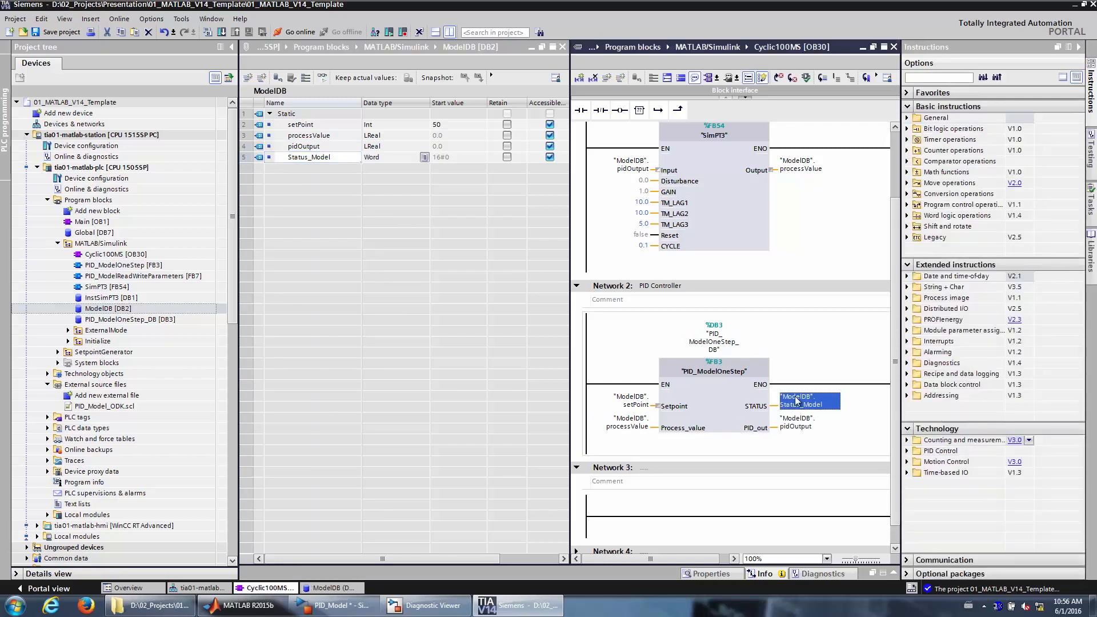
pyautogui.moveTo(796, 400)
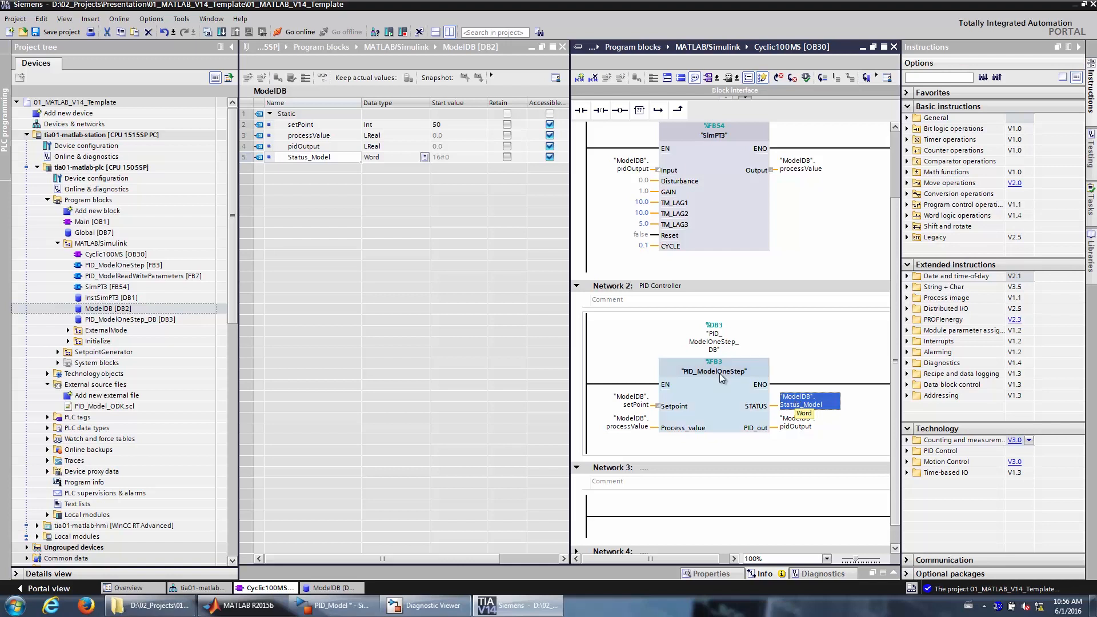
# - Place PID_ModelCallExtMode in Network 3 with an automatic single-instance DB
pyautogui.click(68, 330)
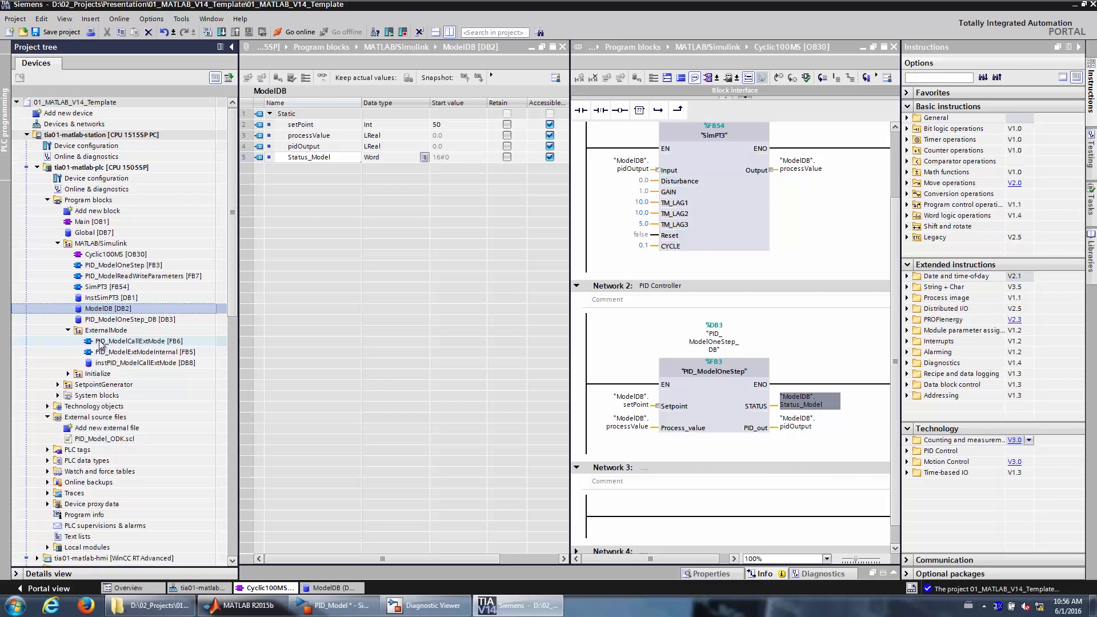
pyautogui.moveTo(130, 347)
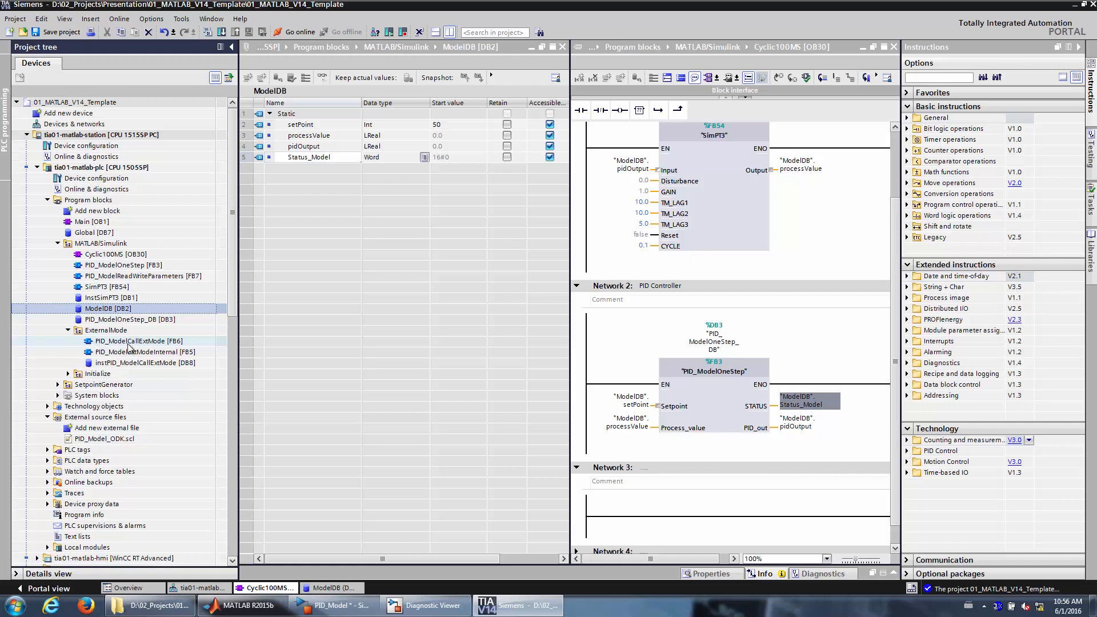
pyautogui.click(139, 340)
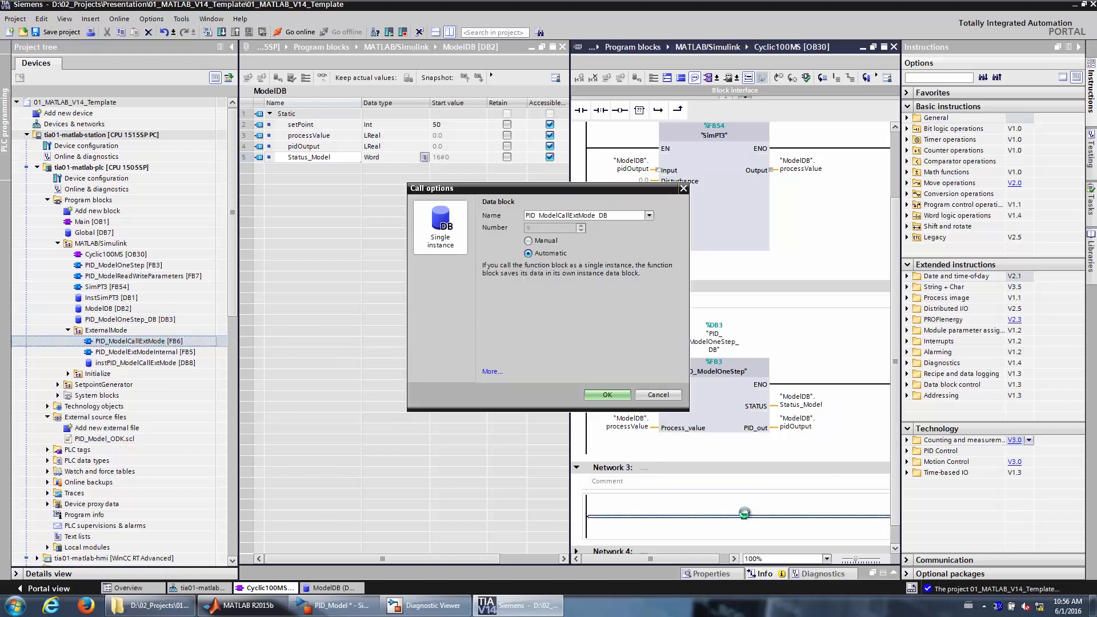
pyautogui.click(606, 394)
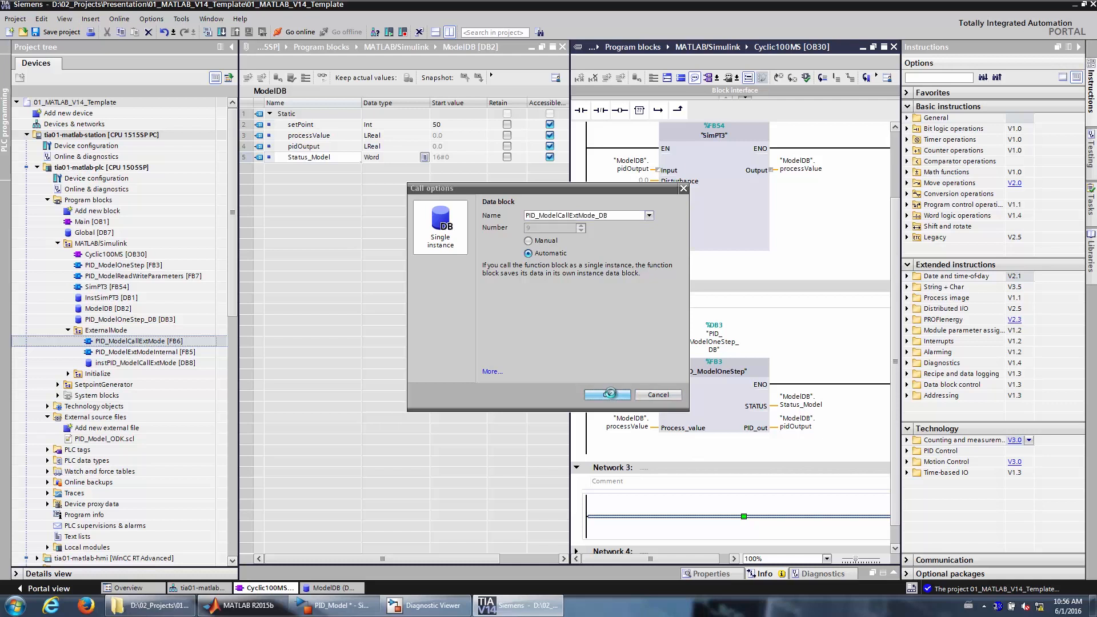
pyautogui.click(605, 394)
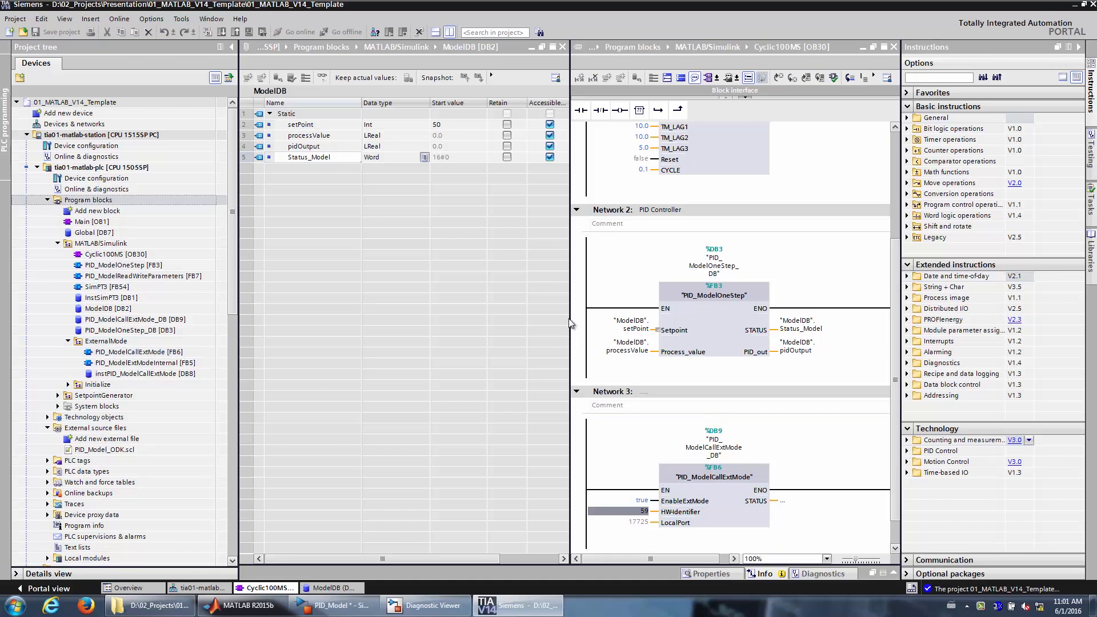
# - Download the program to the selected PLC and go online, loading completed with 0 errors
pyautogui.click(222, 32)
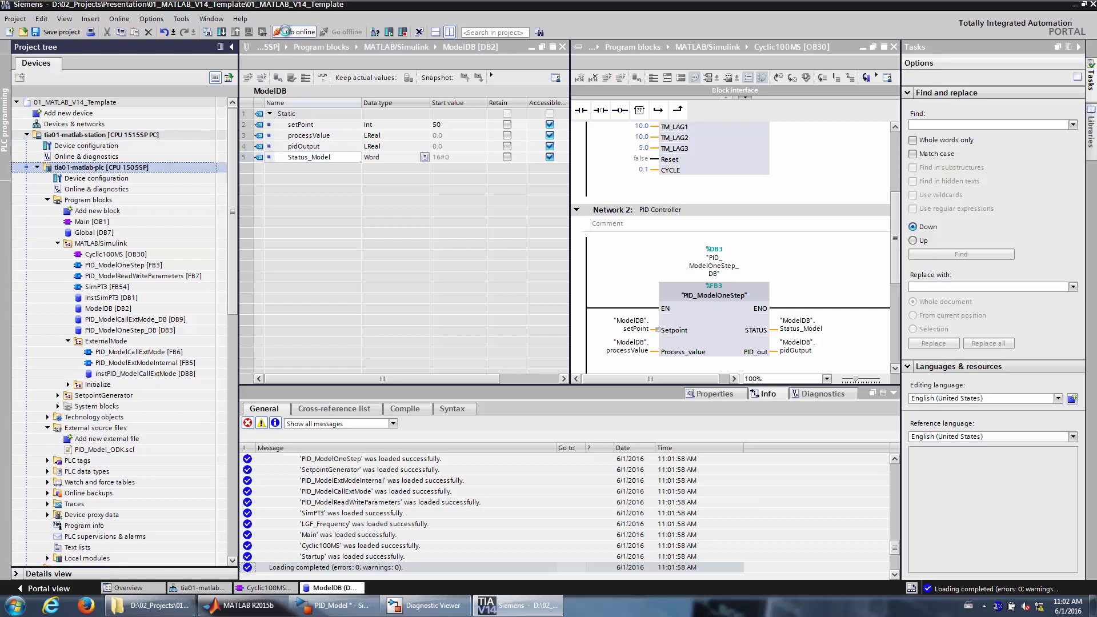
pyautogui.click(295, 32)
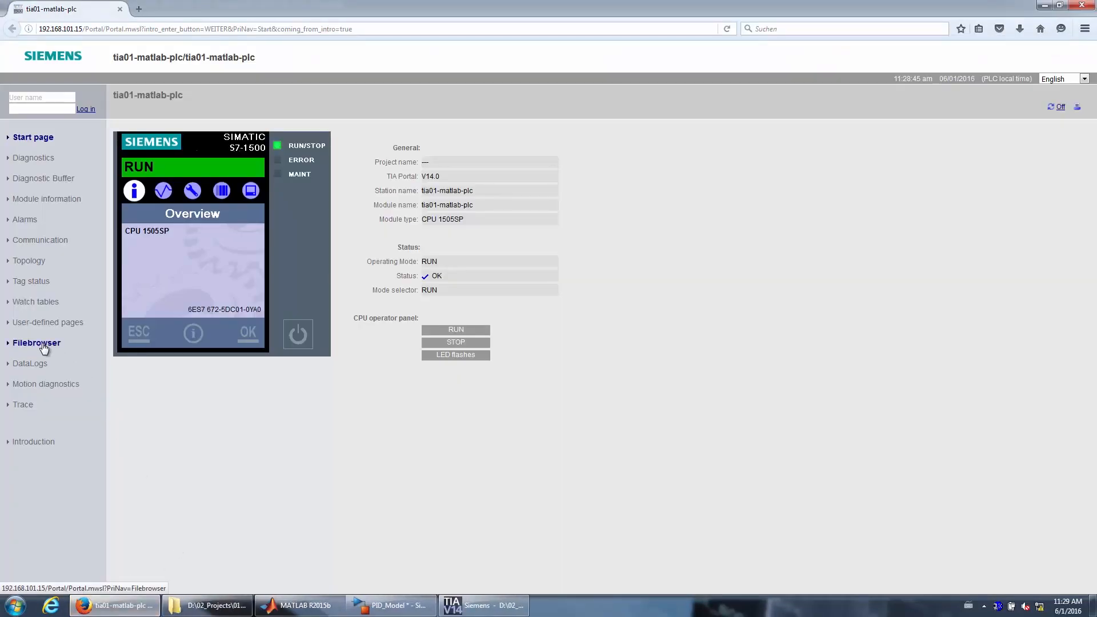
# - Upload PID_Model_ODK.so into the ODK1500S folder via the PLC web file browser
pyautogui.click(37, 342)
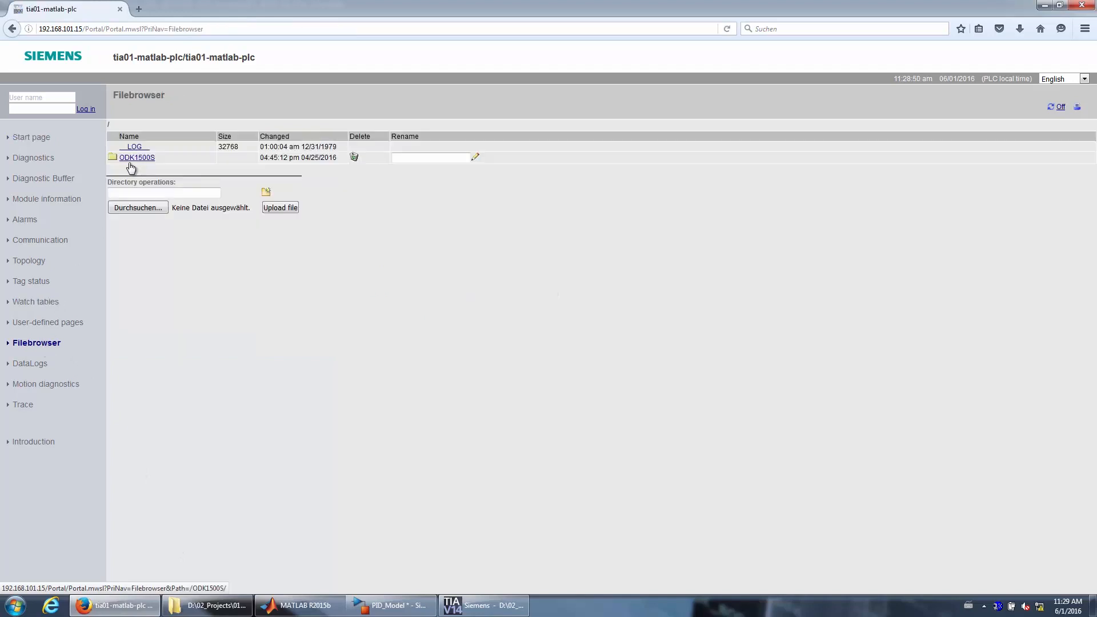
pyautogui.click(136, 157)
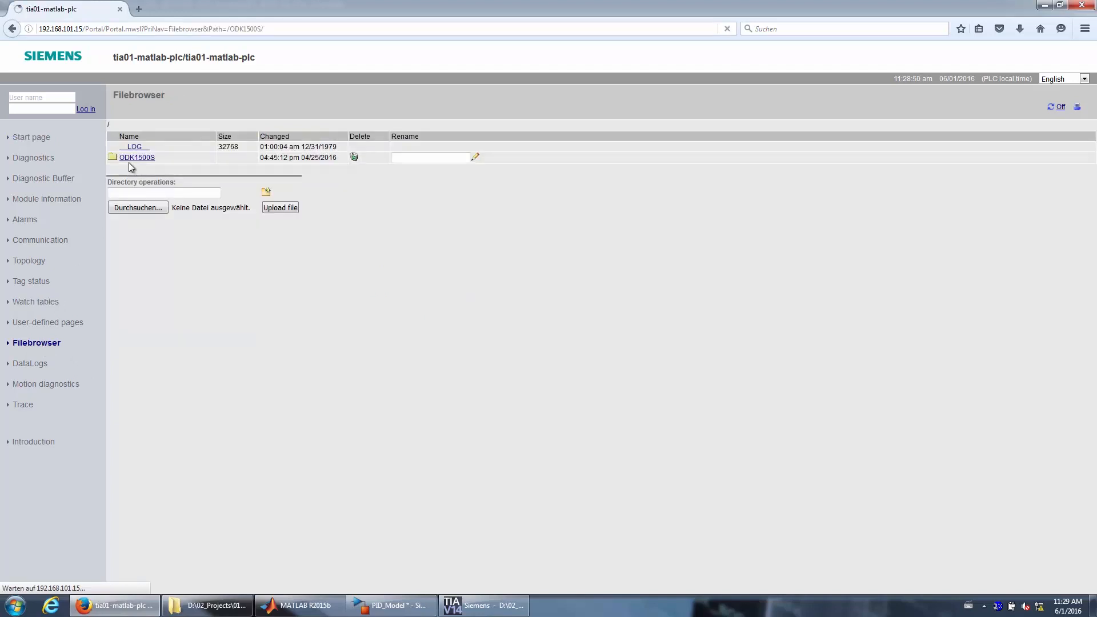
pyautogui.click(137, 207)
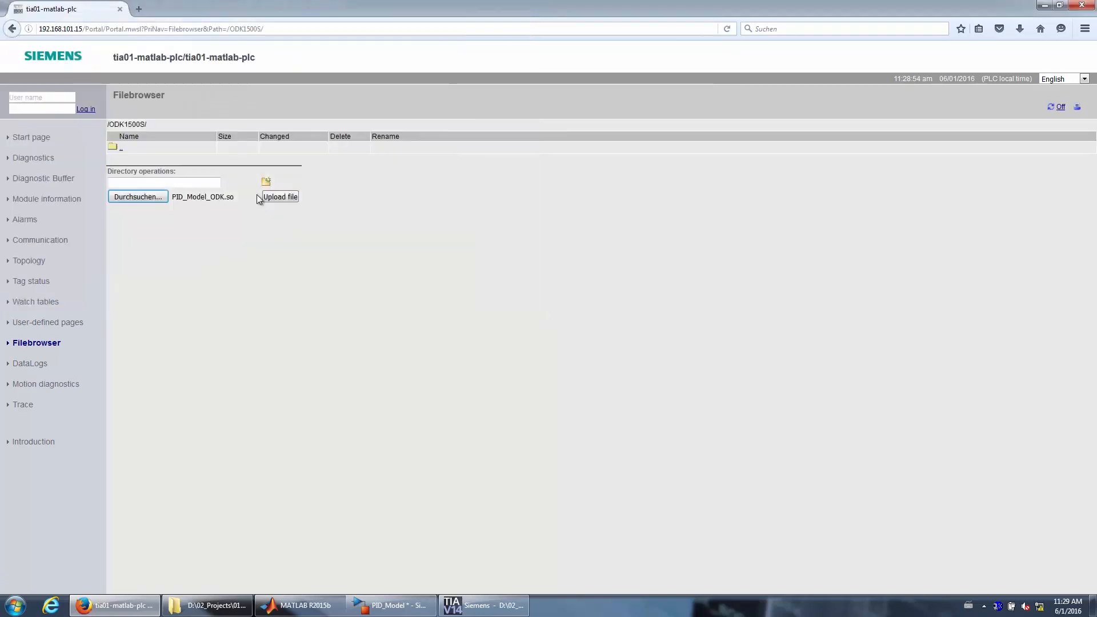
pyautogui.click(280, 196)
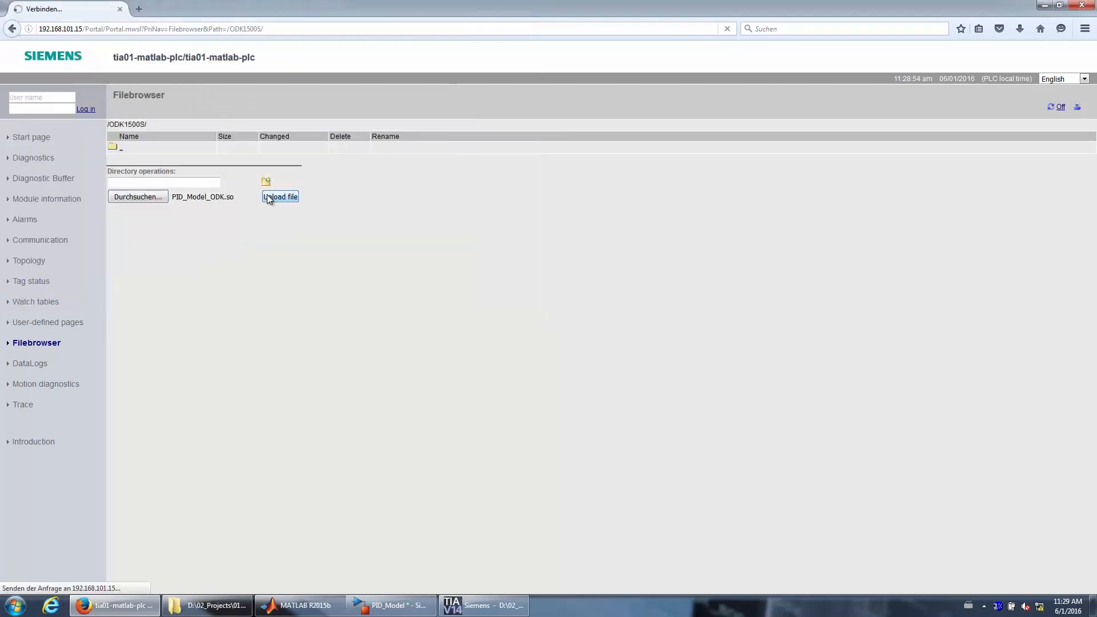
pyautogui.click(280, 196)
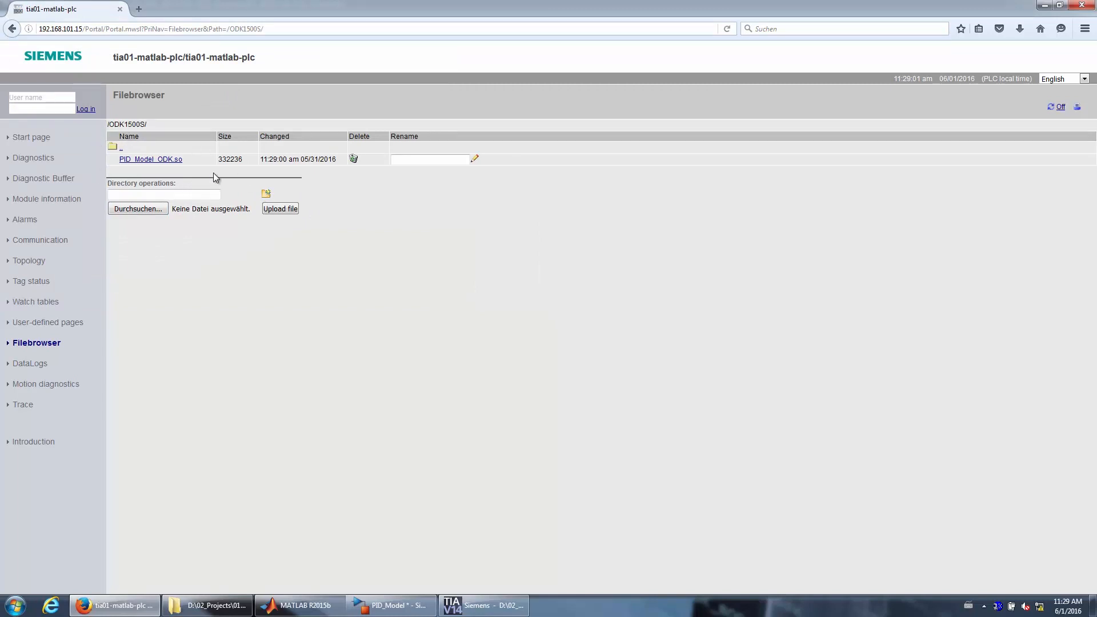
pyautogui.moveTo(104, 145)
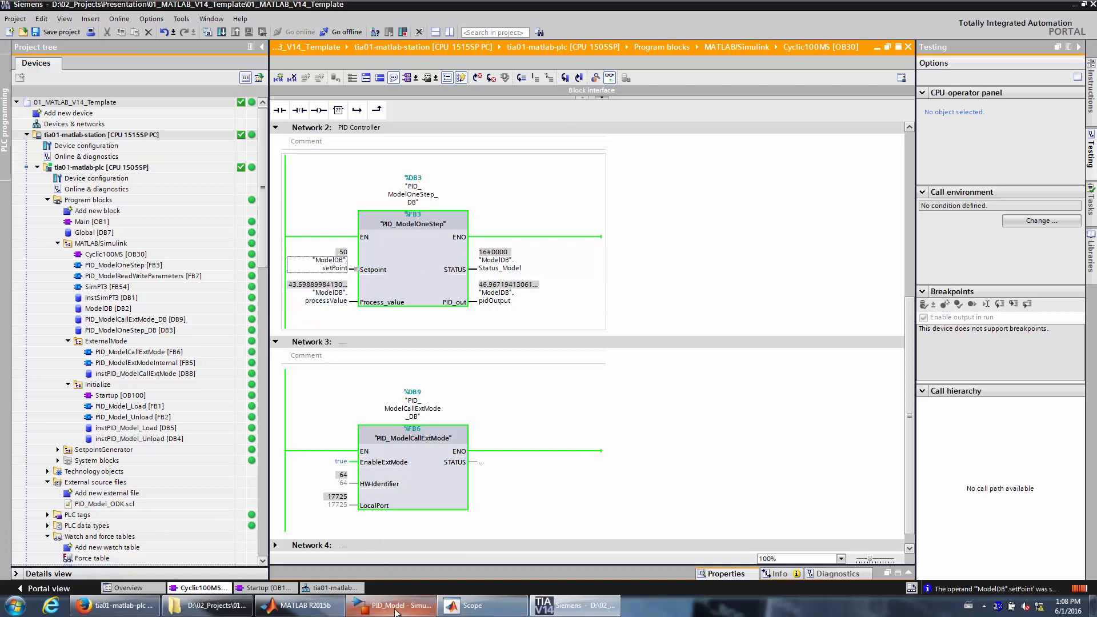
# - Connect PID_Model to the controller and start the external-mode run with the scope plotting
pyautogui.click(390, 606)
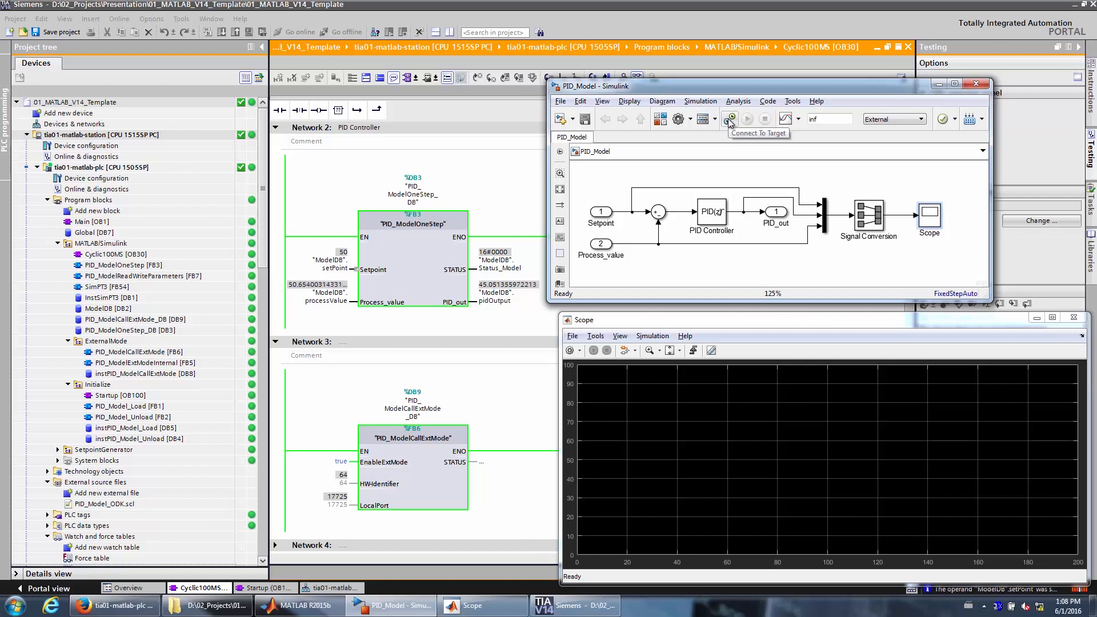
pyautogui.click(730, 117)
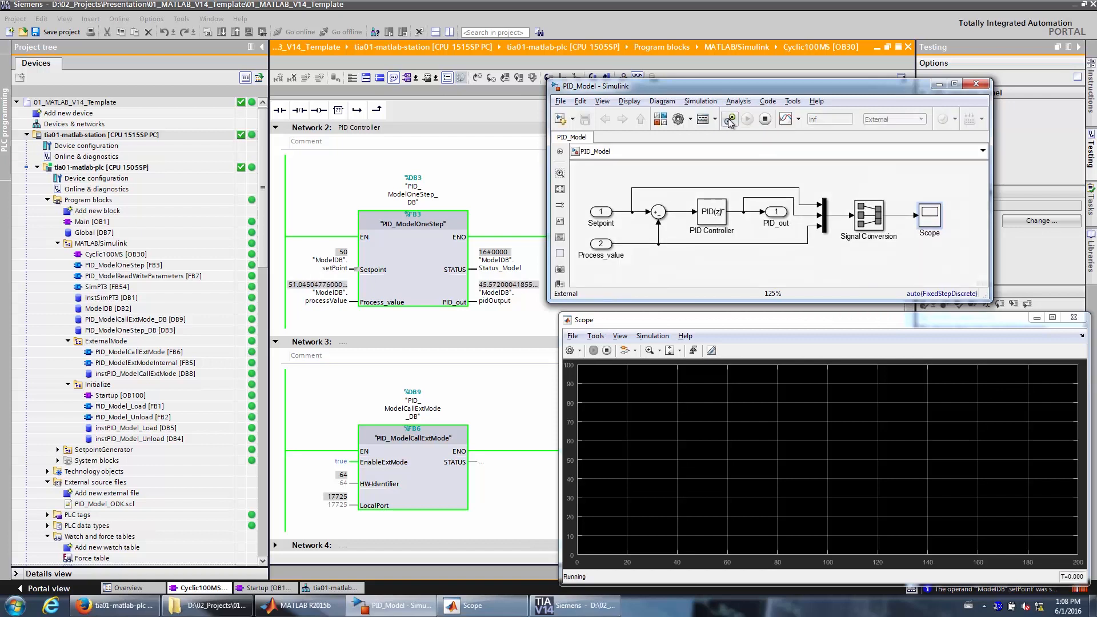
pyautogui.click(730, 119)
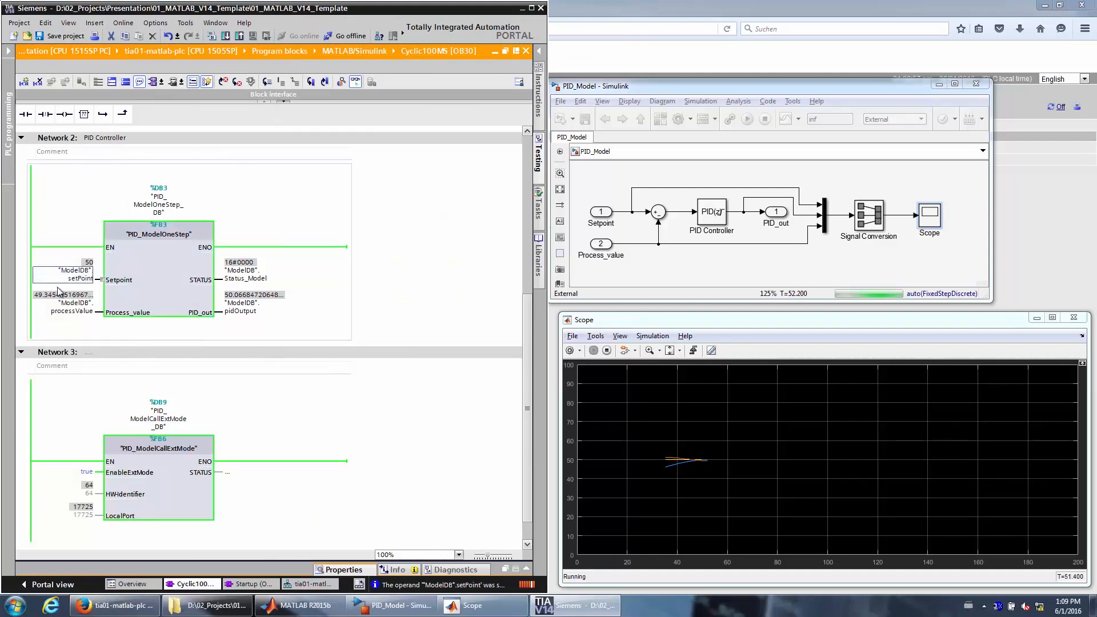
# - Modify the setPoint operand live from 50 to 80 via Modify operand
pyautogui.rightClick(70, 270)
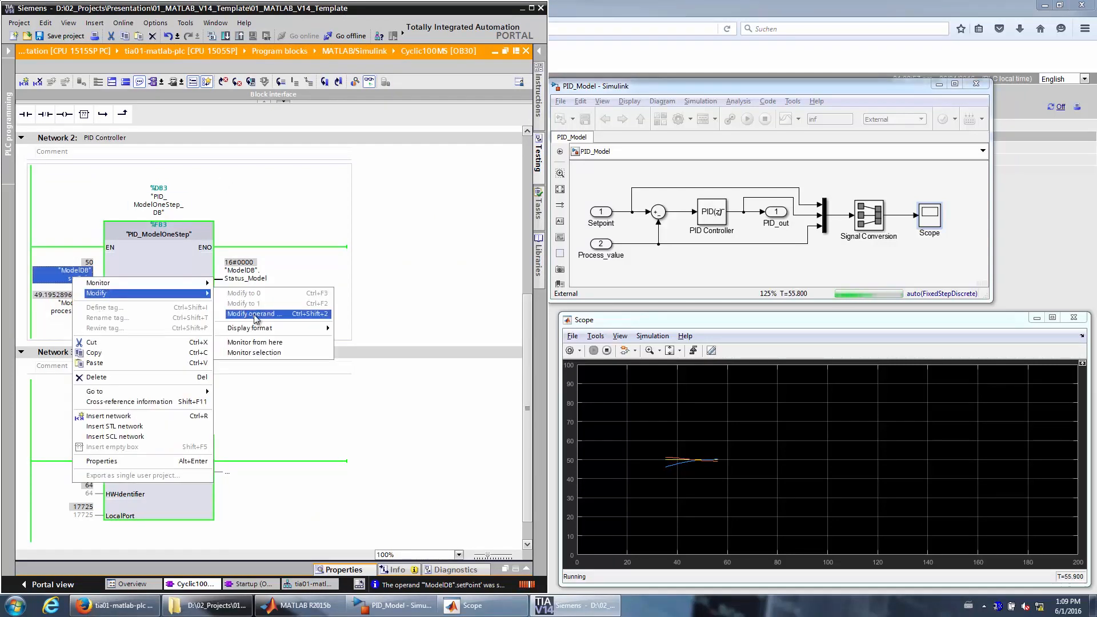
pyautogui.click(254, 313)
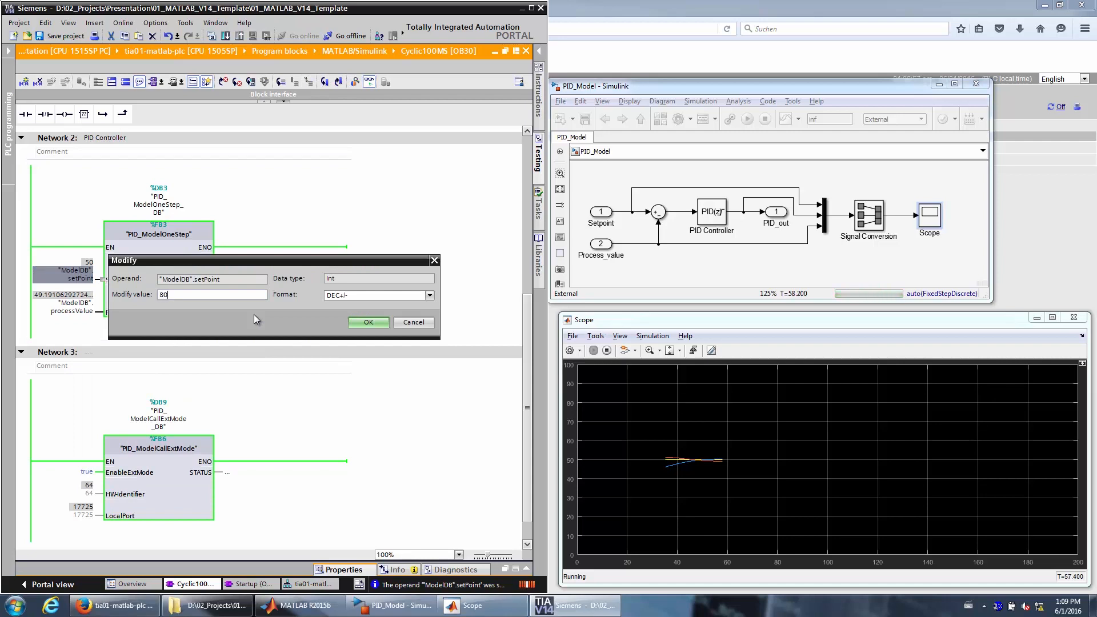
pyautogui.click(367, 322)
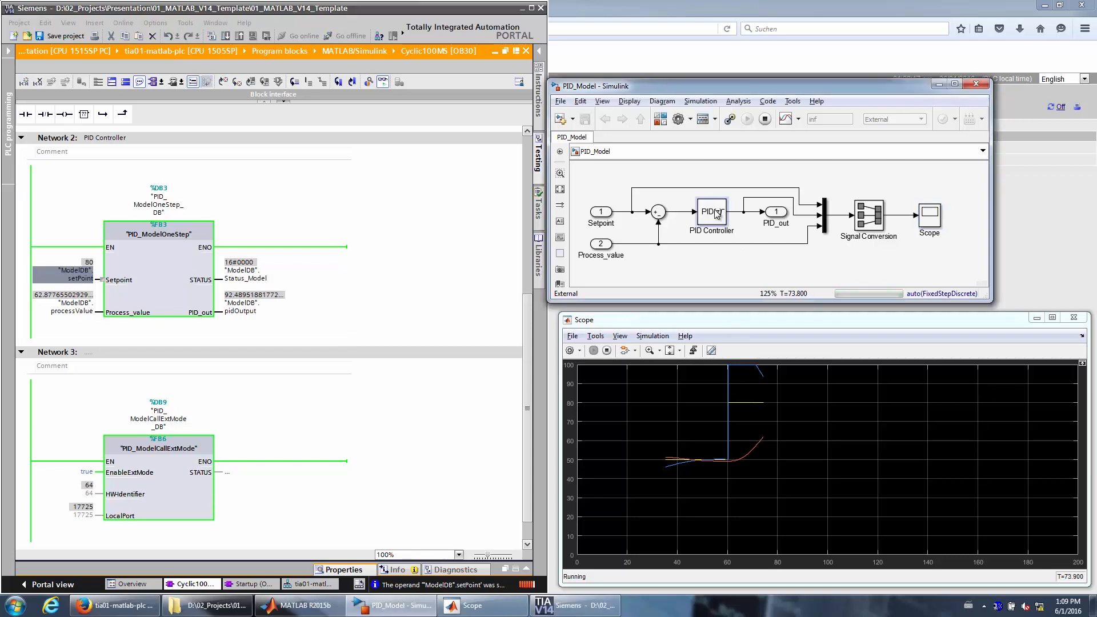
# - Set the PID Controller's upper saturation limit to 30 so pidOutput clamps
pyautogui.doubleClick(710, 210)
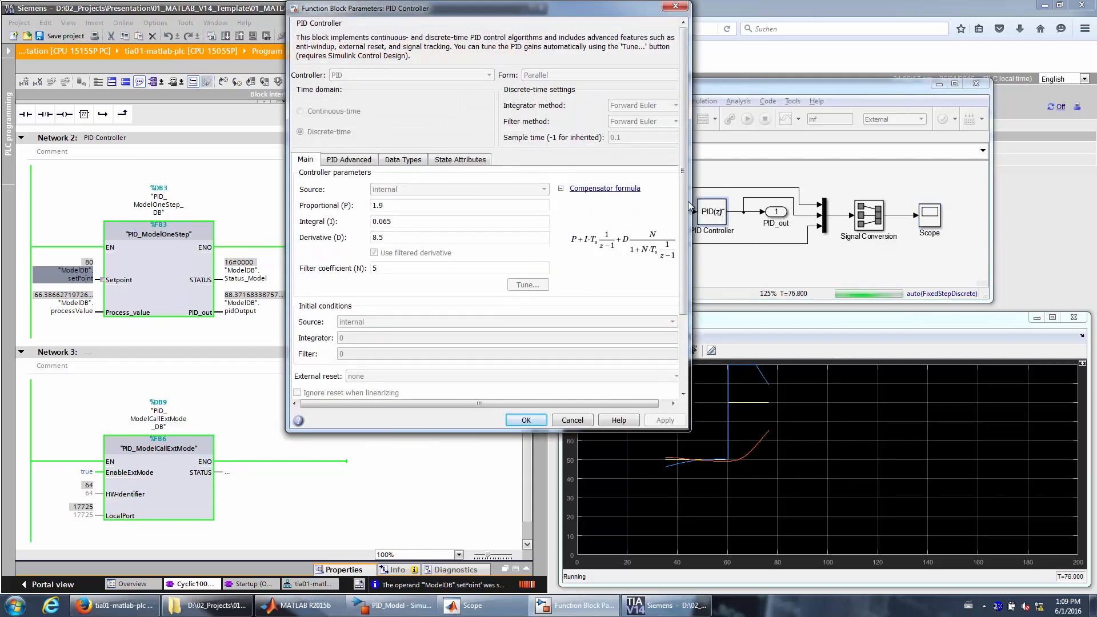
pyautogui.click(349, 159)
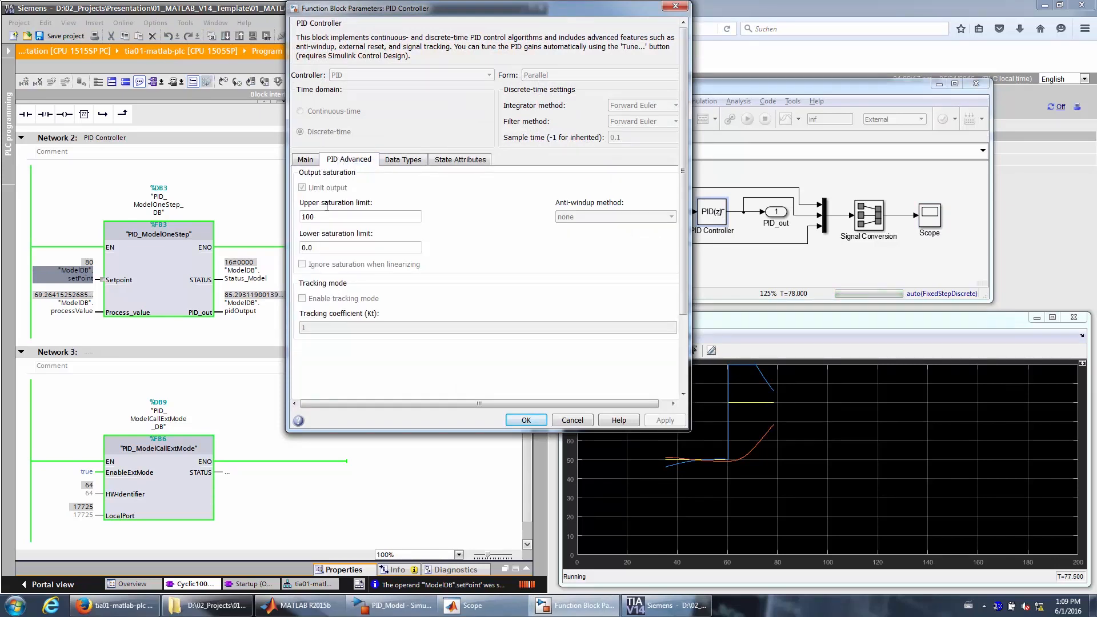
pyautogui.tripleClick(360, 216)
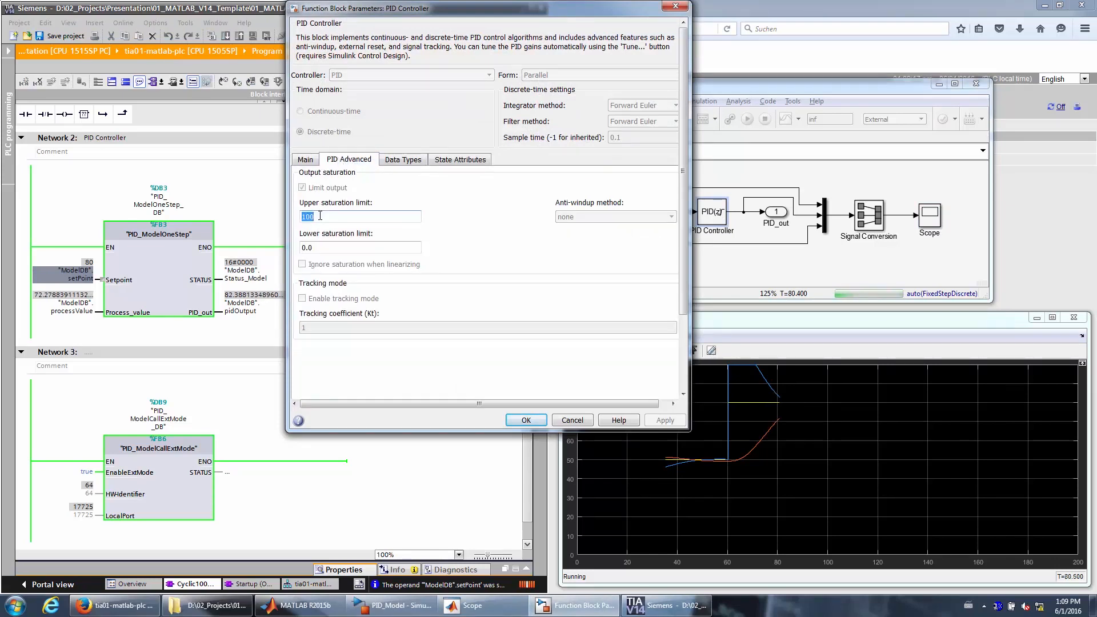
pyautogui.write('30')
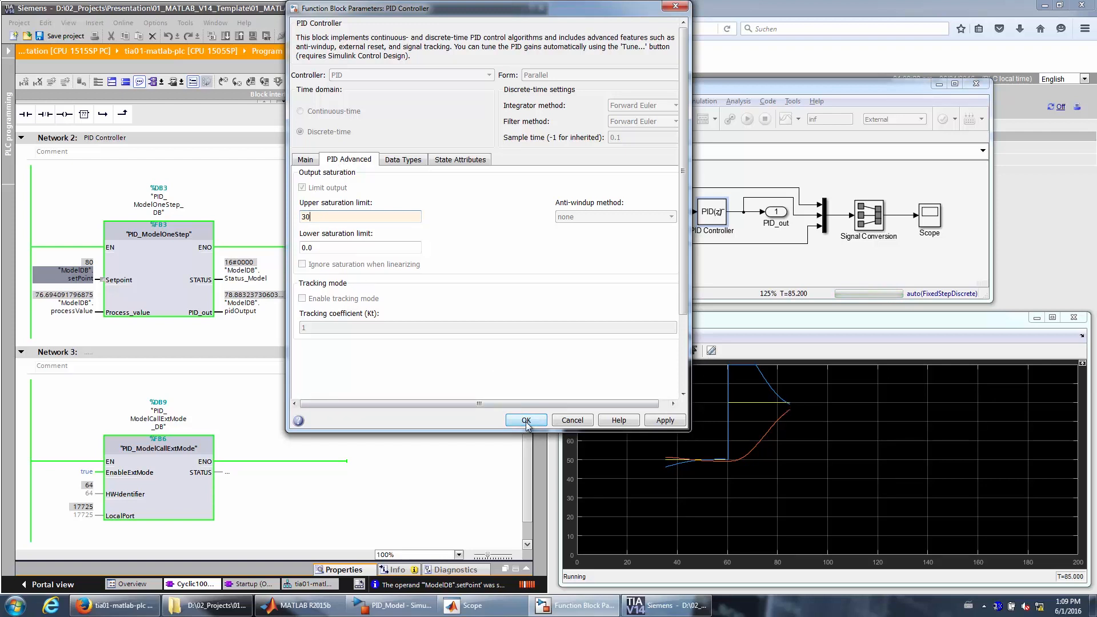
pyautogui.click(526, 419)
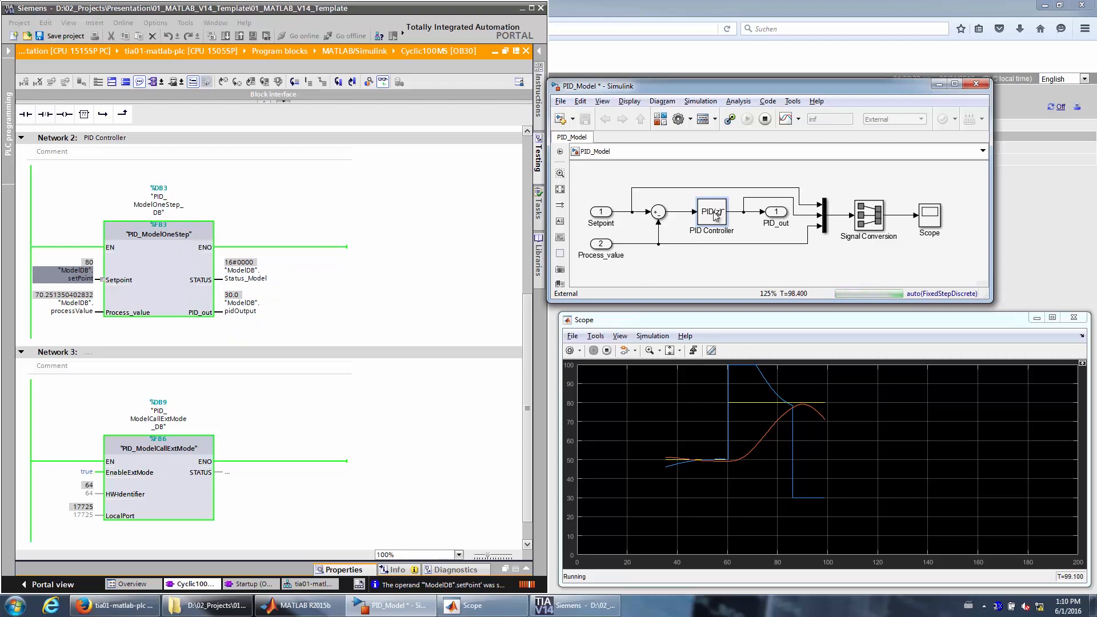
# - Restore the upper saturation limit to 100 and start the HMI runtime on the panel
pyautogui.doubleClick(712, 212)
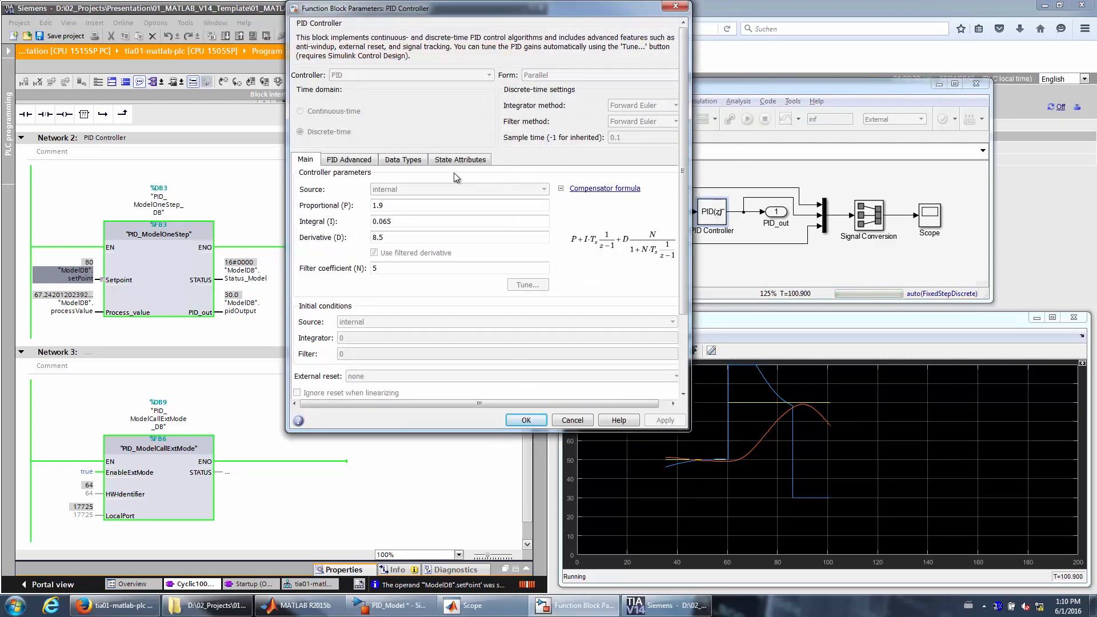
pyautogui.click(349, 159)
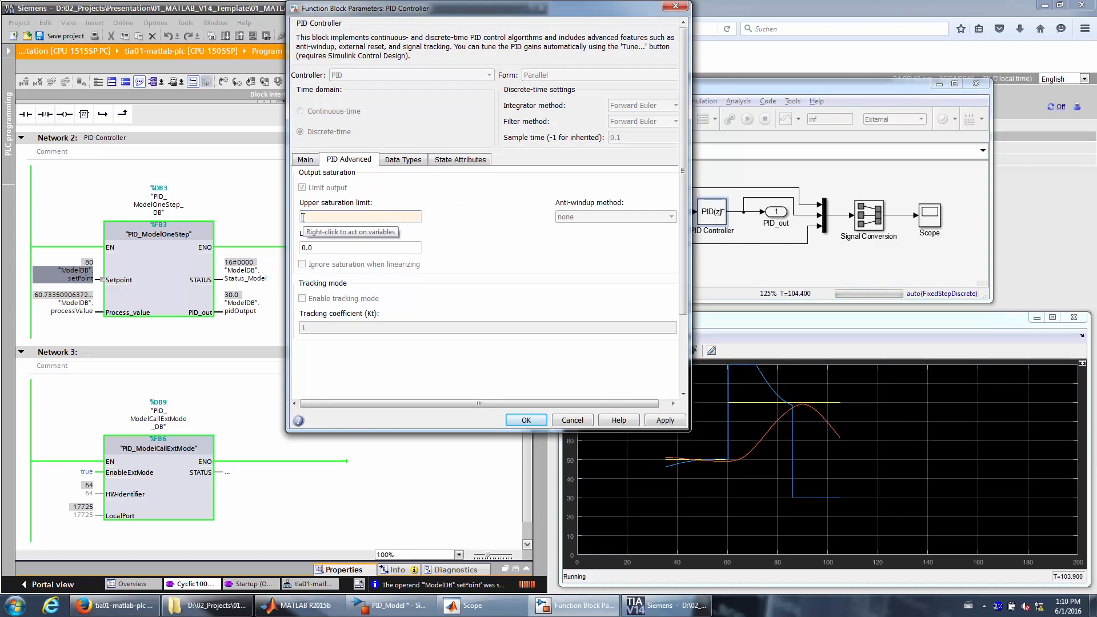
pyautogui.write('100')
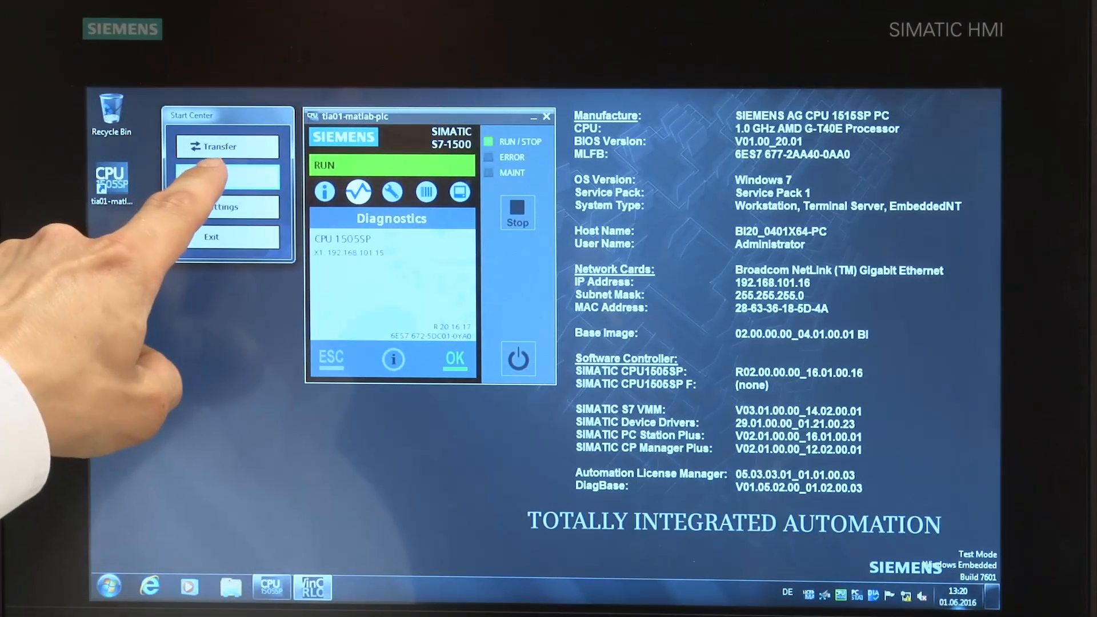
pyautogui.click(225, 176)
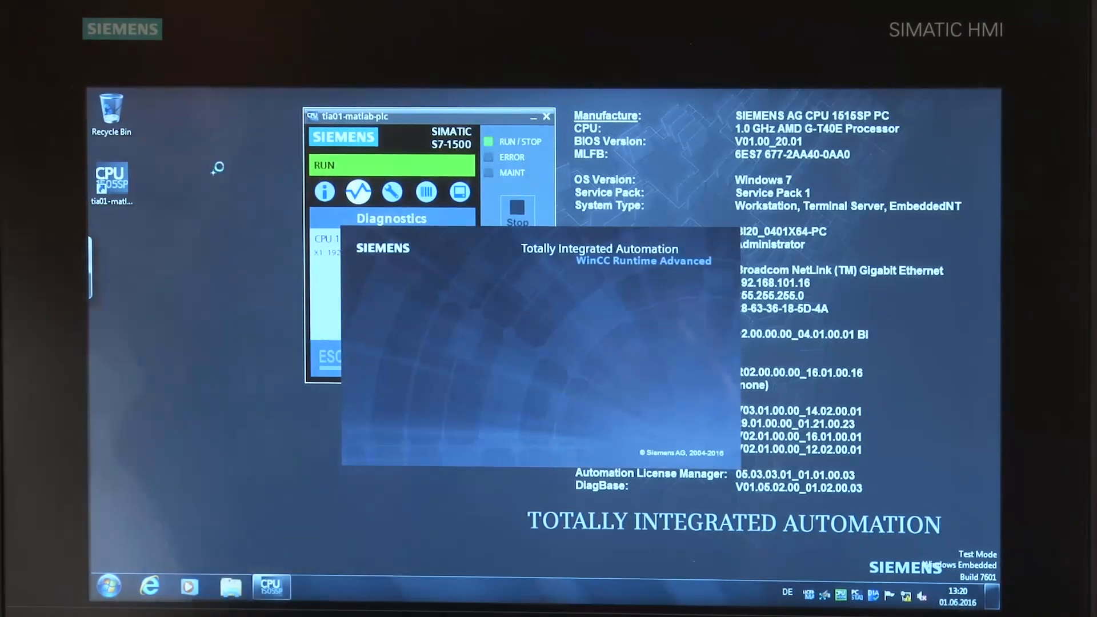